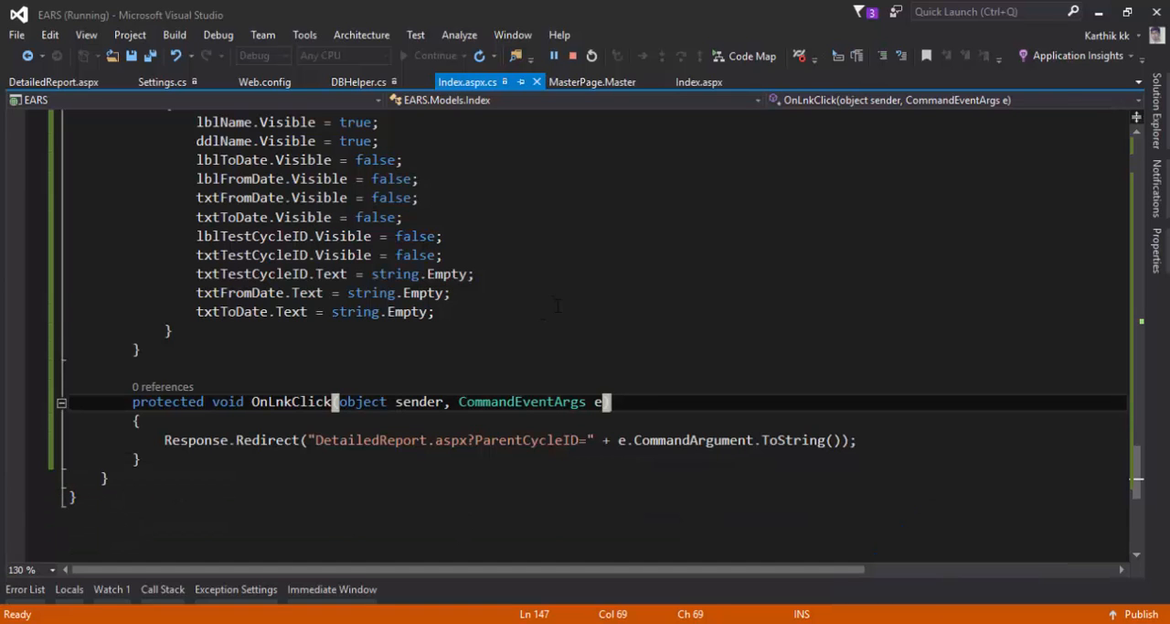
# Stop debugging and replace DetailedReport.aspx contents with the detailed GridView markup
pyautogui.click(591, 81)
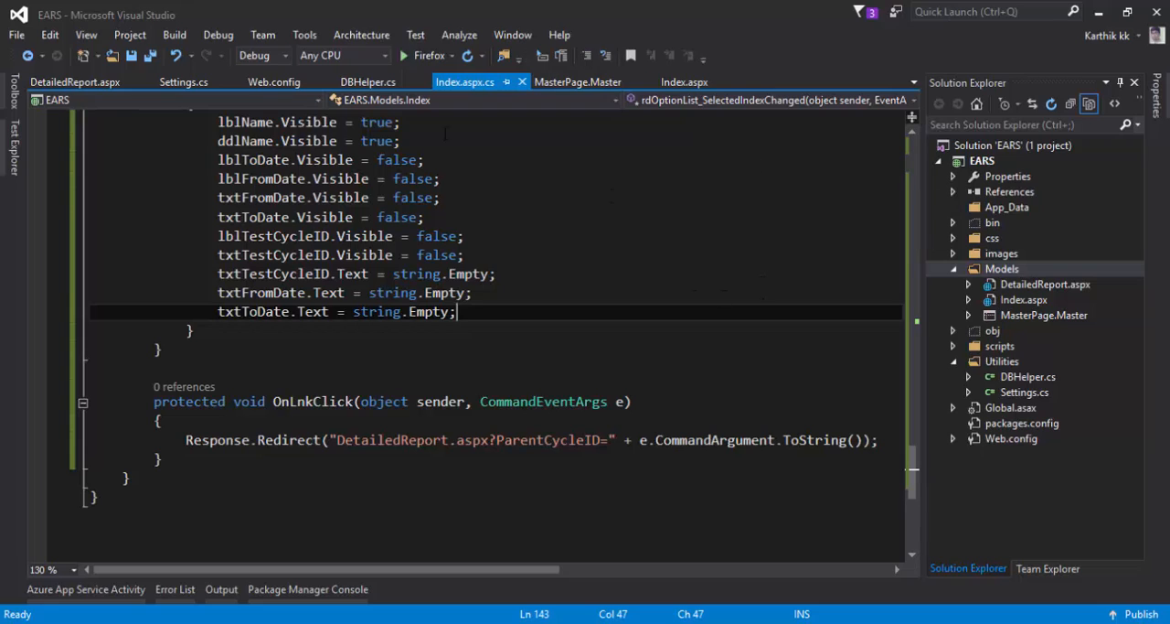
pyautogui.click(64, 81)
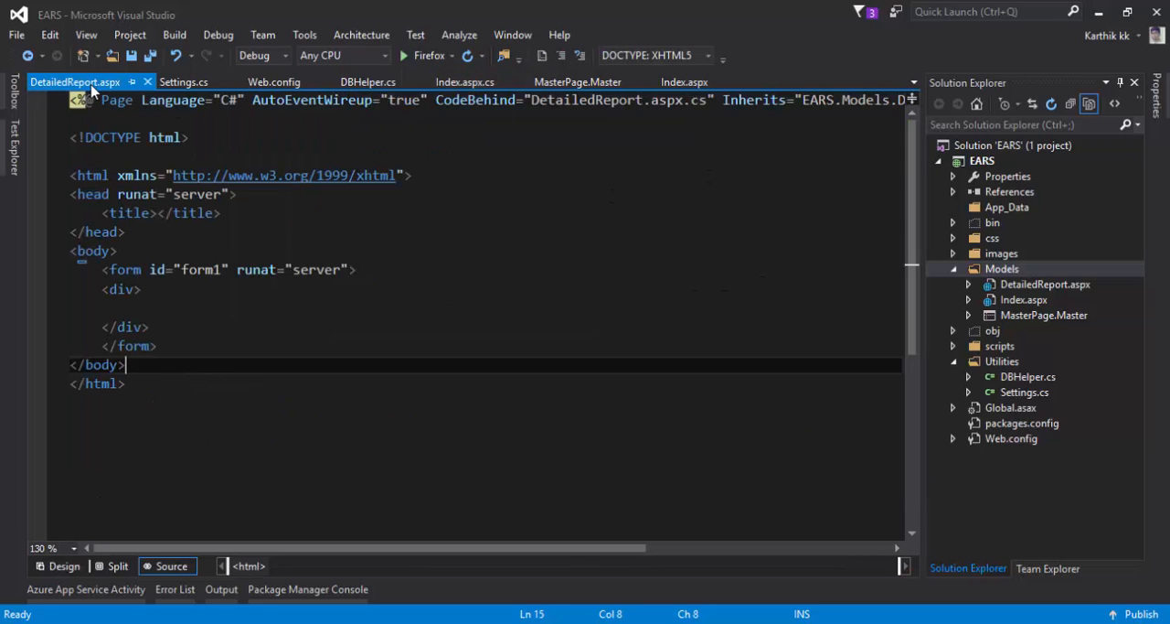
pyautogui.press('ctrl+a')
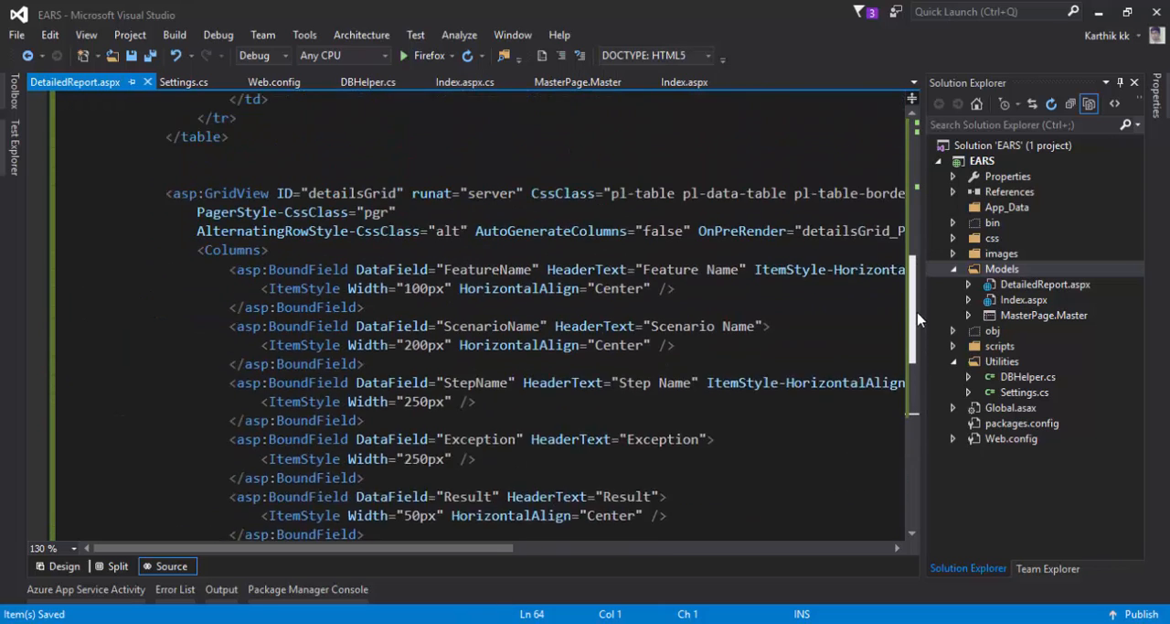
# Point the page's MasterPageFile at ~/Models/MasterPage.Master
pyautogui.scroll(3)
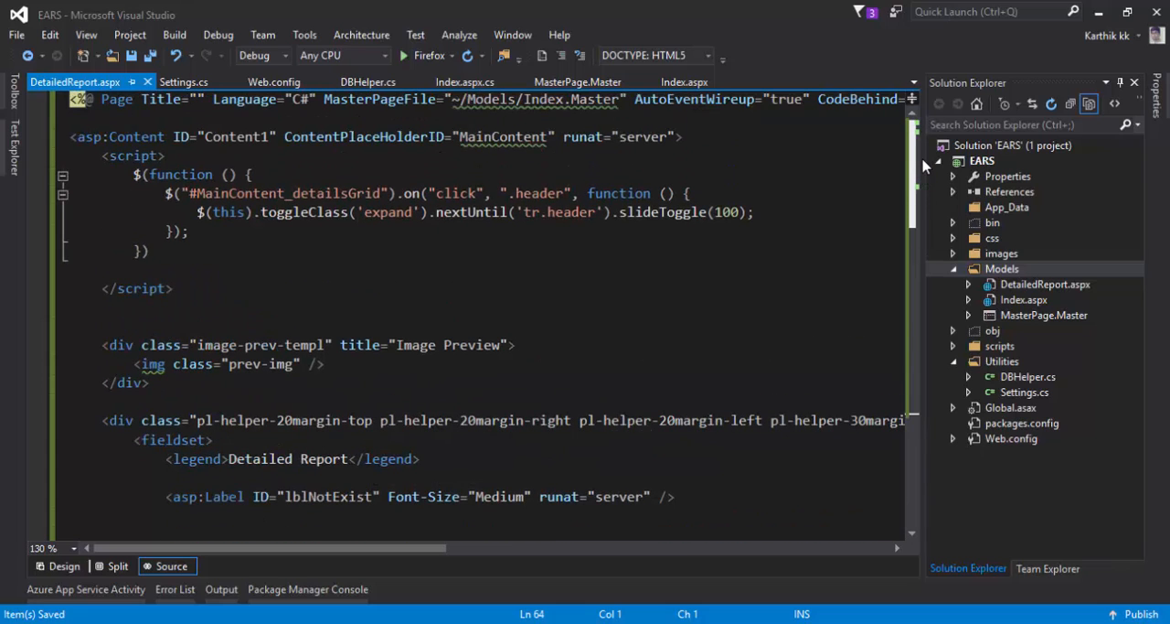
pyautogui.scroll(-3)
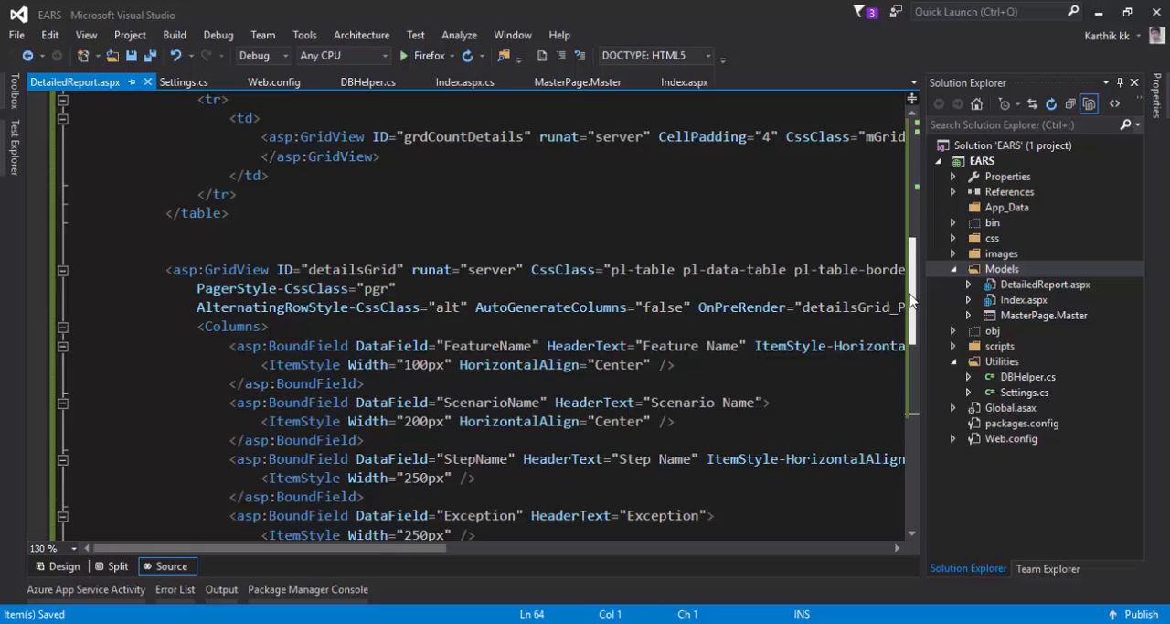
pyautogui.scroll(3)
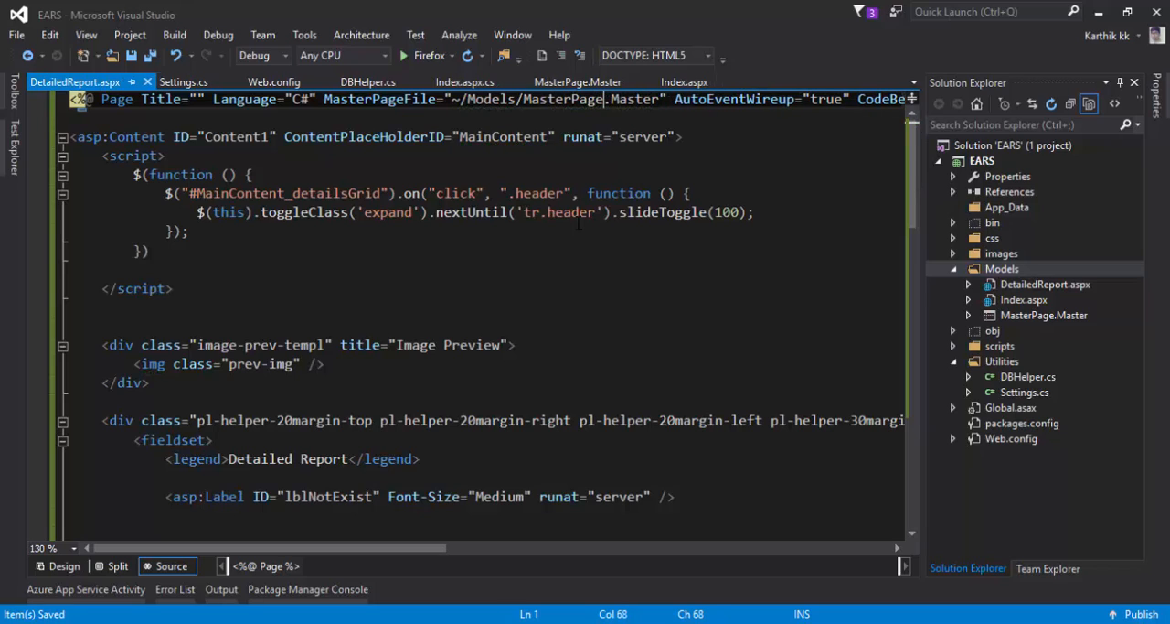
pyautogui.click(149, 250)
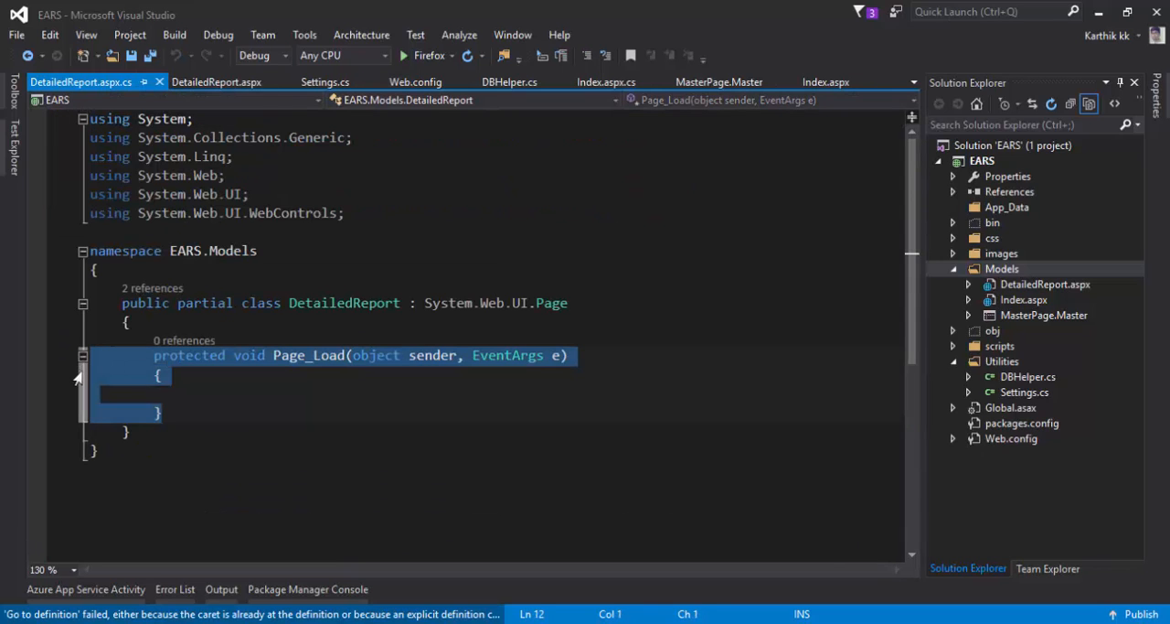
# Add Page_Load, grdCountDetails_PreRender, FlipDataTable and the System.Data using, then save
pyautogui.scroll(-3)
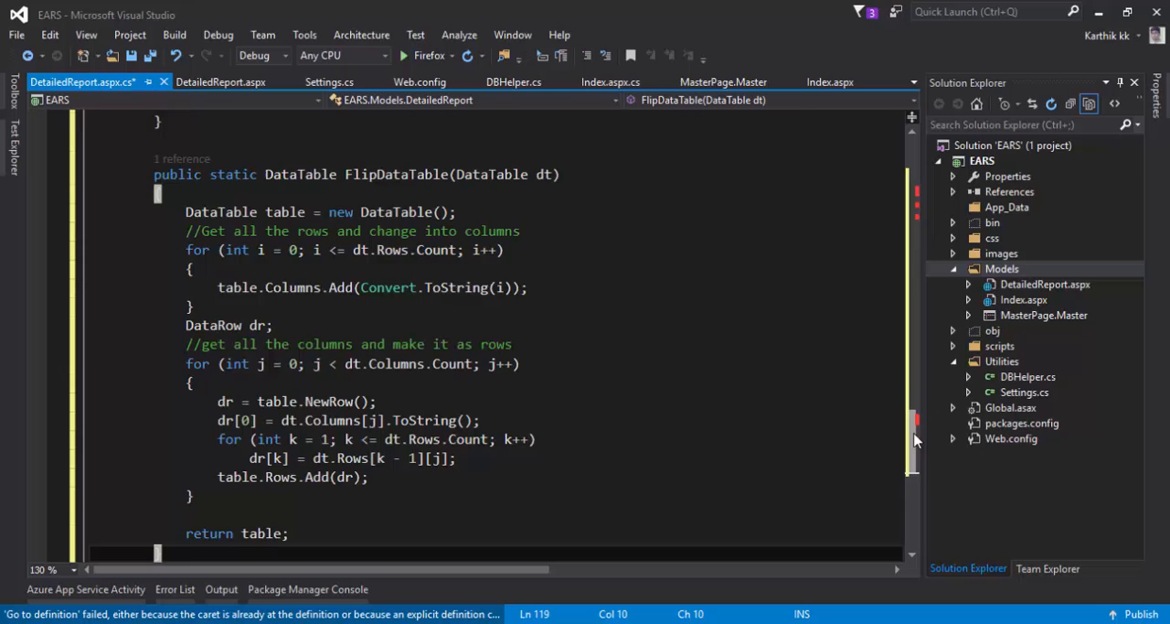
pyautogui.scroll(3)
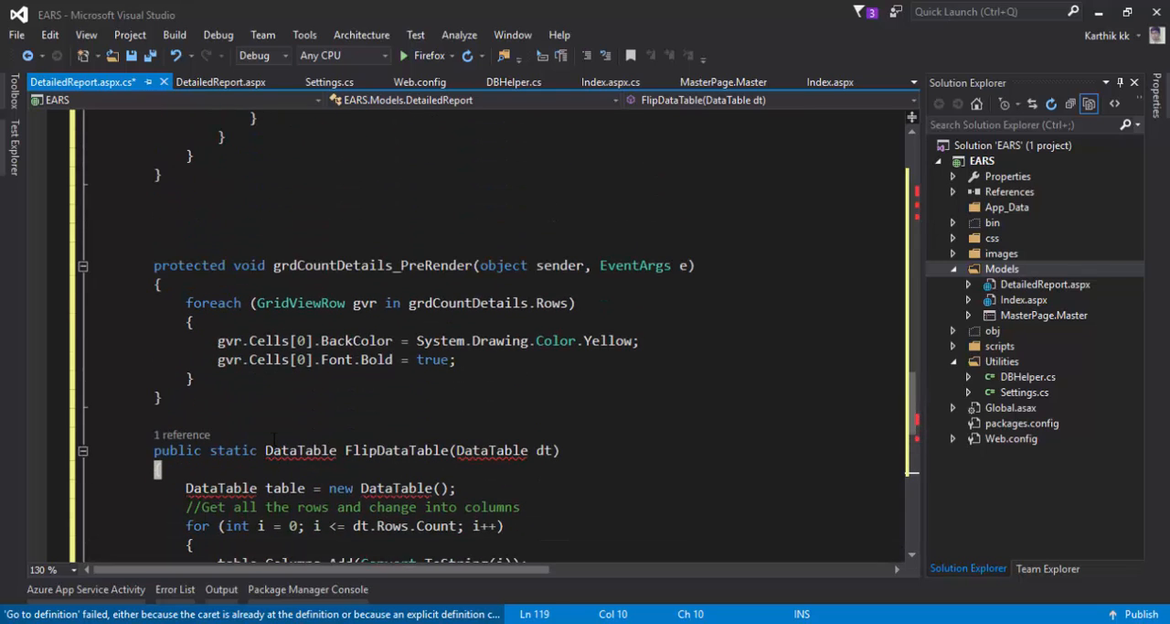
pyautogui.click(267, 450)
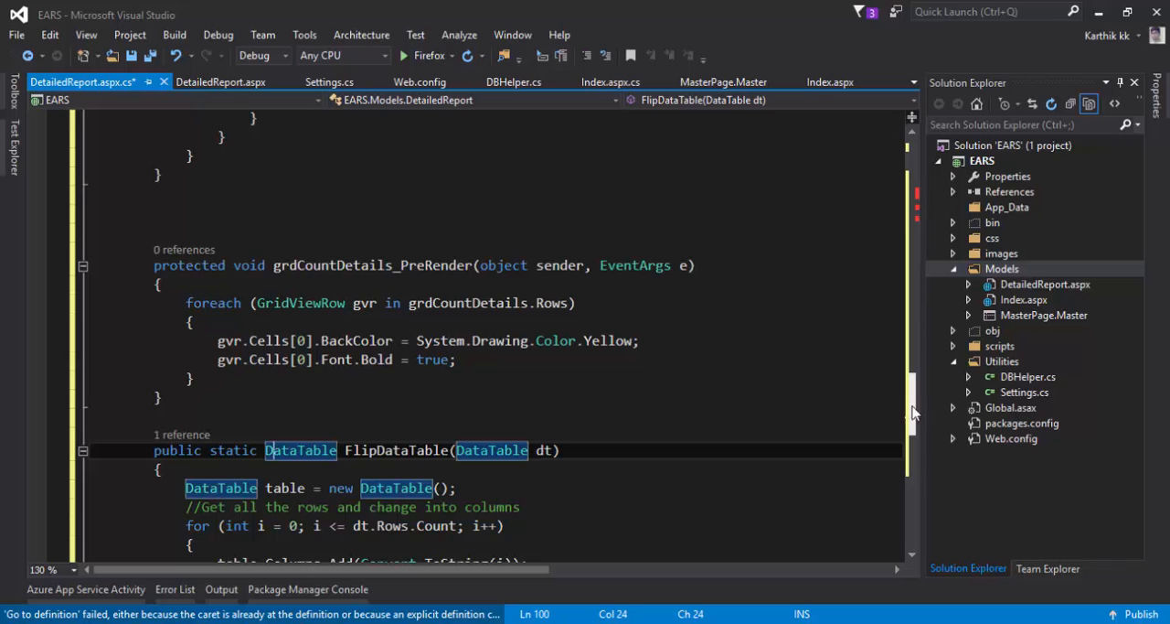
pyautogui.scroll(3)
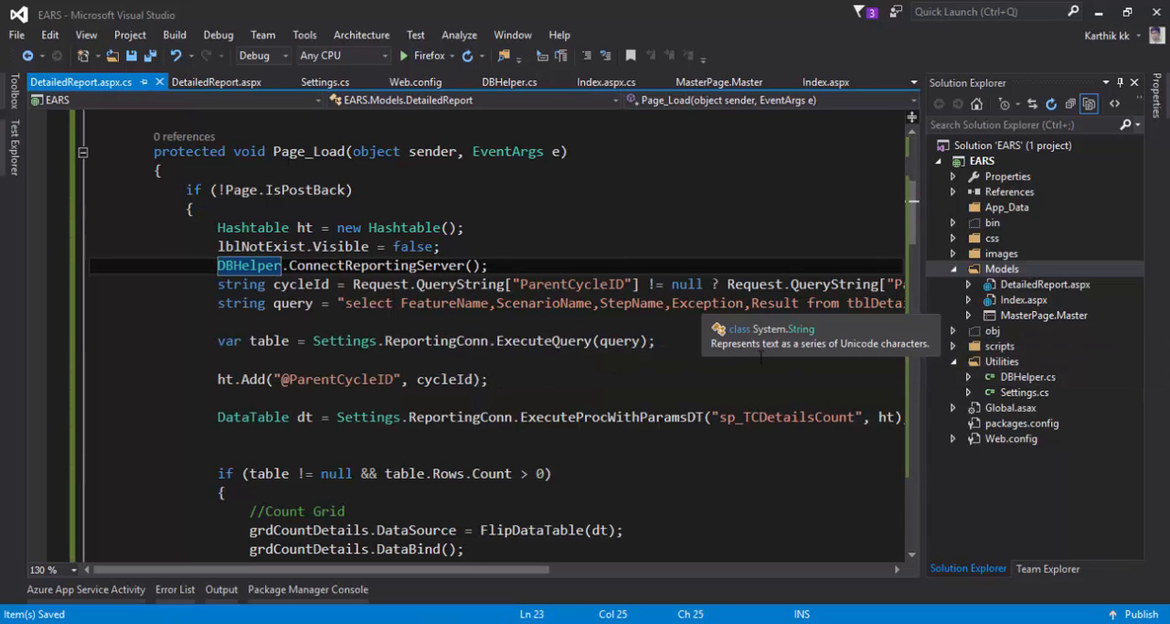
pyautogui.scroll(3)
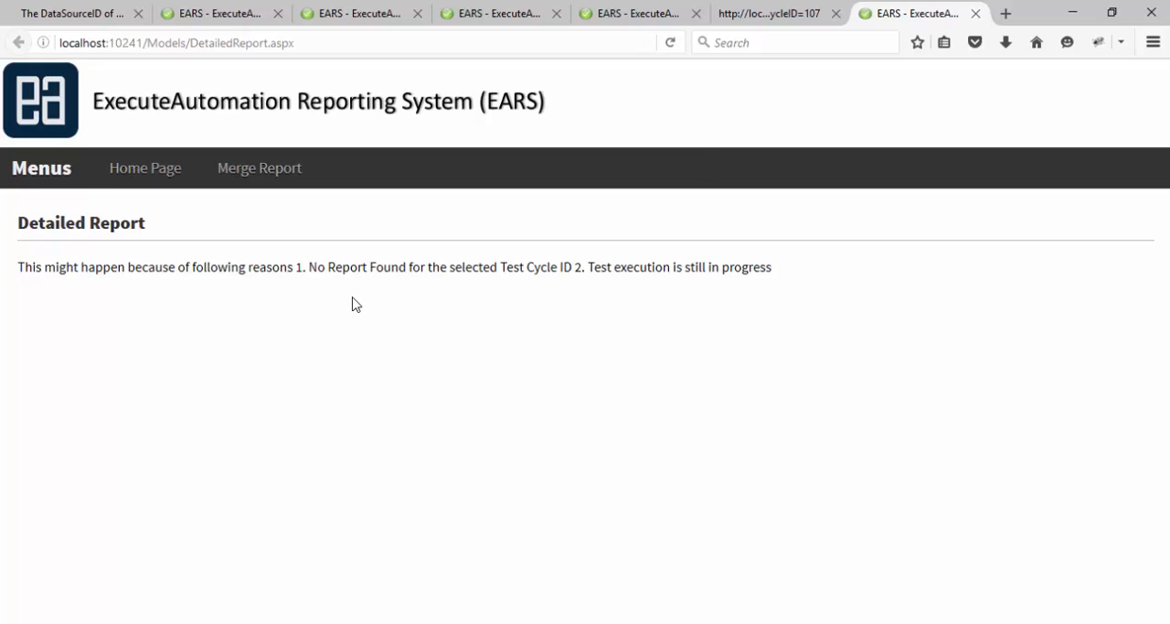
pyautogui.moveTo(149, 178)
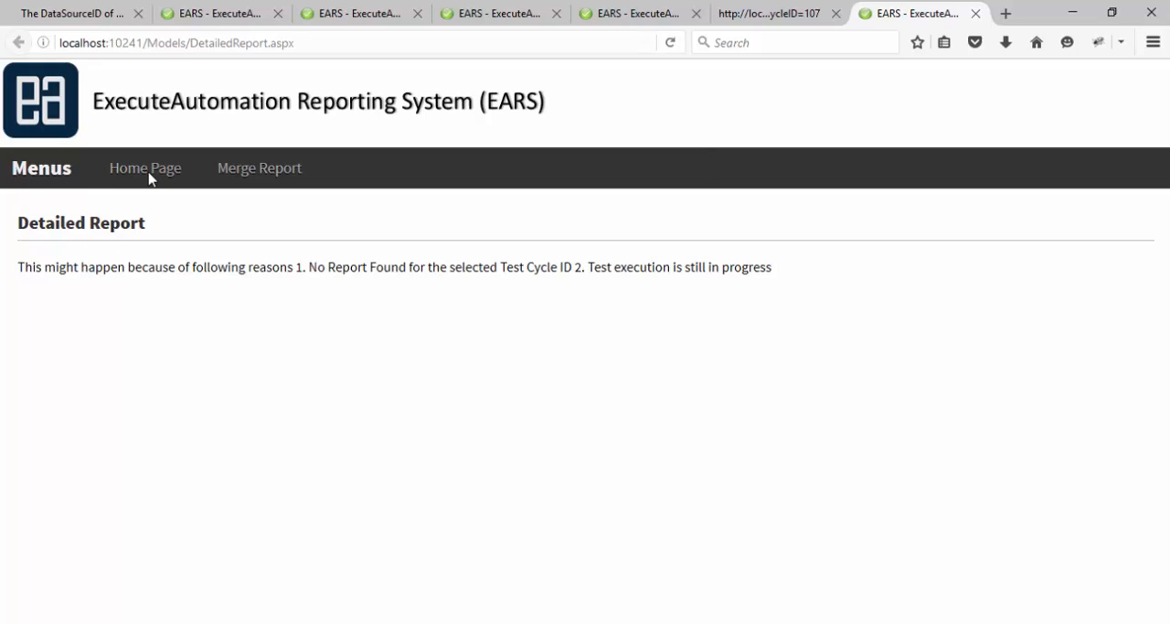
# Return to the Home Page and open test cycle 107's detailed report
pyautogui.click(144, 167)
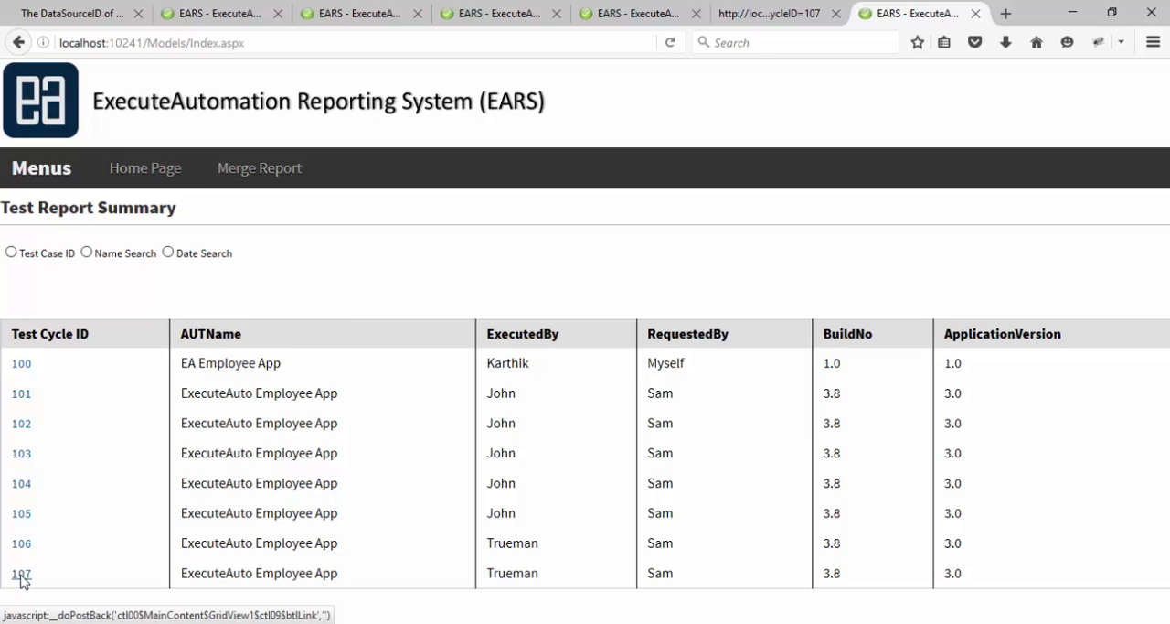
pyautogui.click(21, 572)
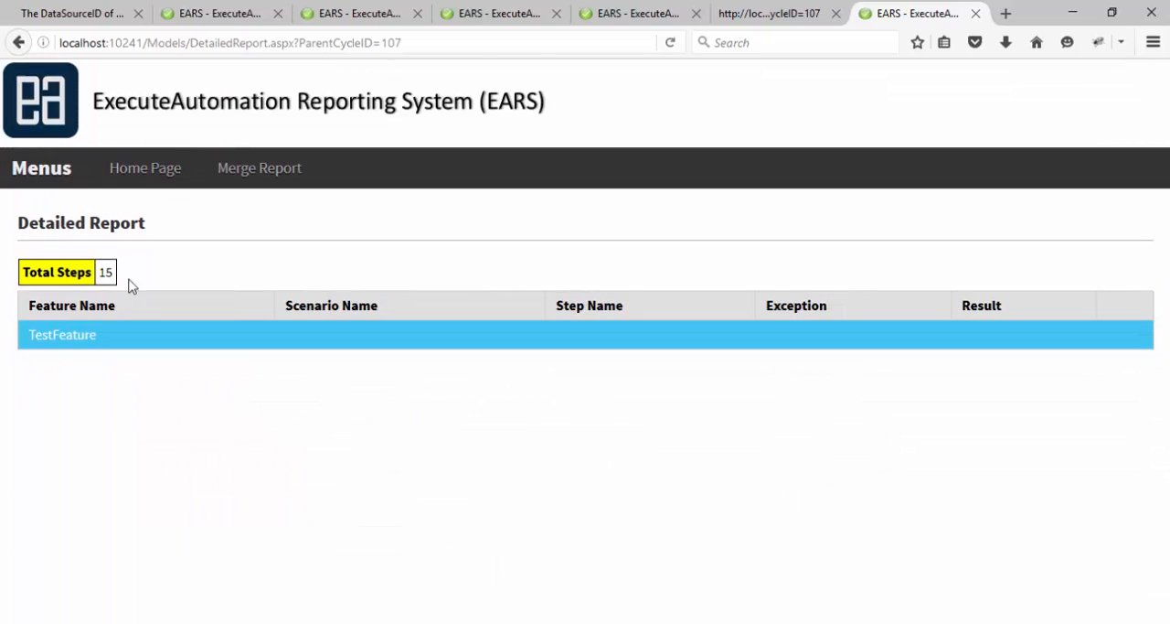
pyautogui.moveTo(281, 359)
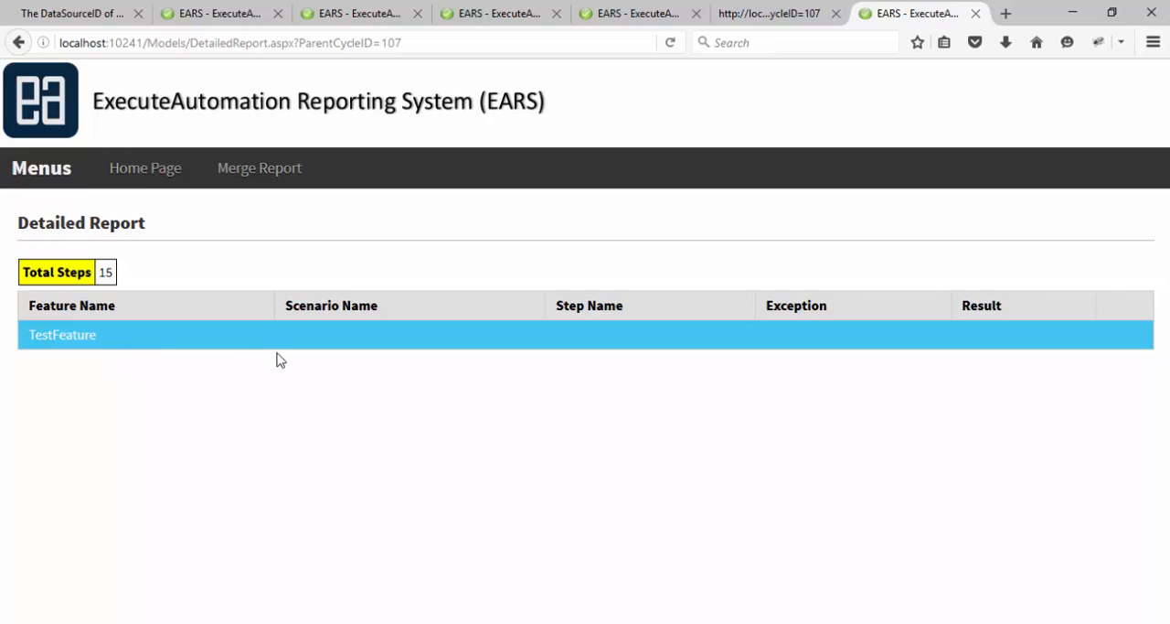
pyautogui.moveTo(107, 341)
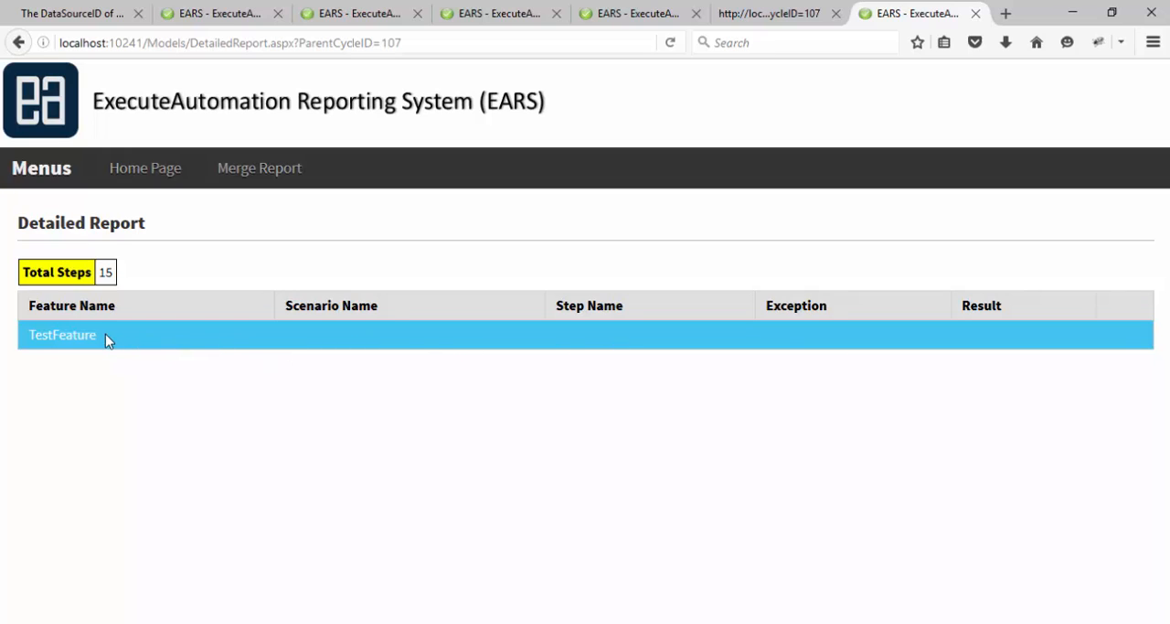
pyautogui.moveTo(163, 342)
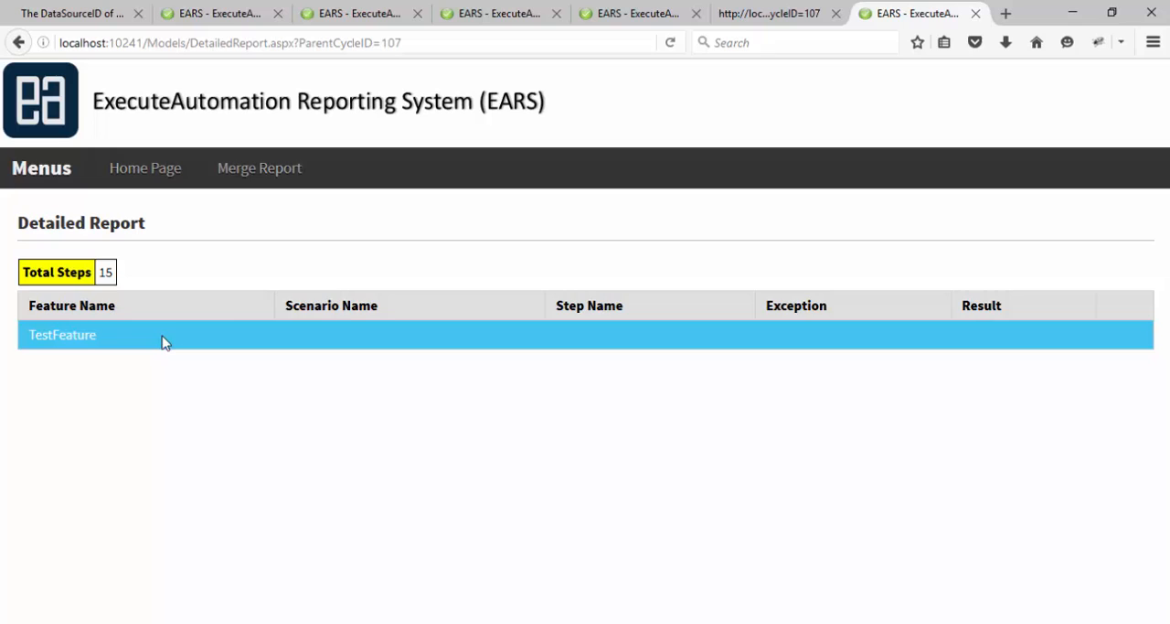
pyautogui.moveTo(189, 342)
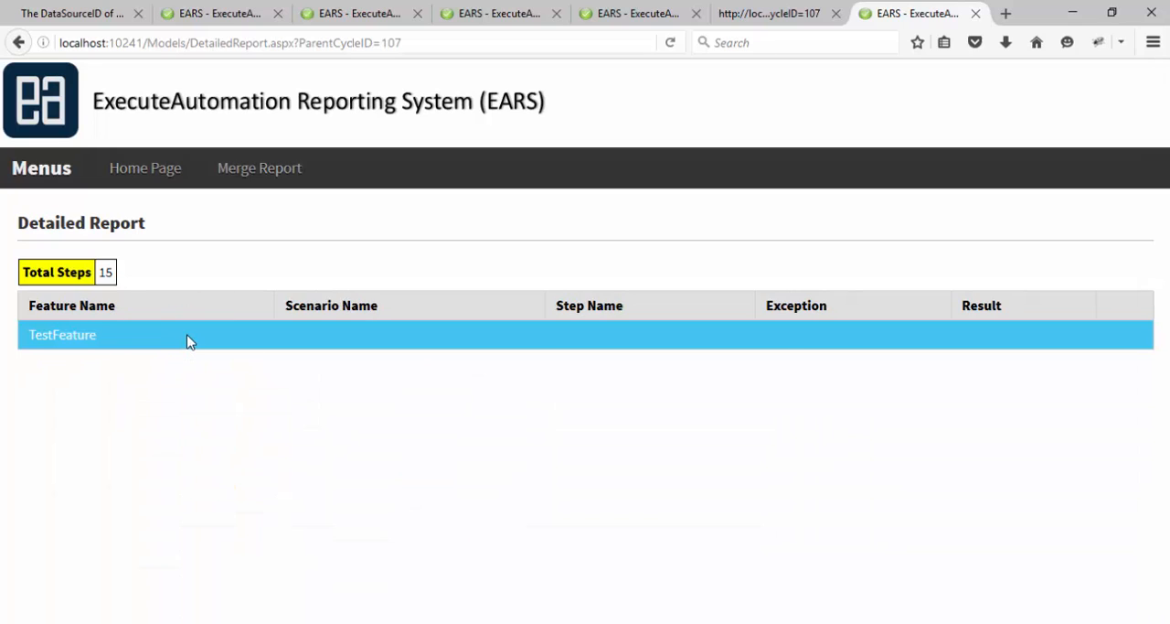
pyautogui.moveTo(197, 355)
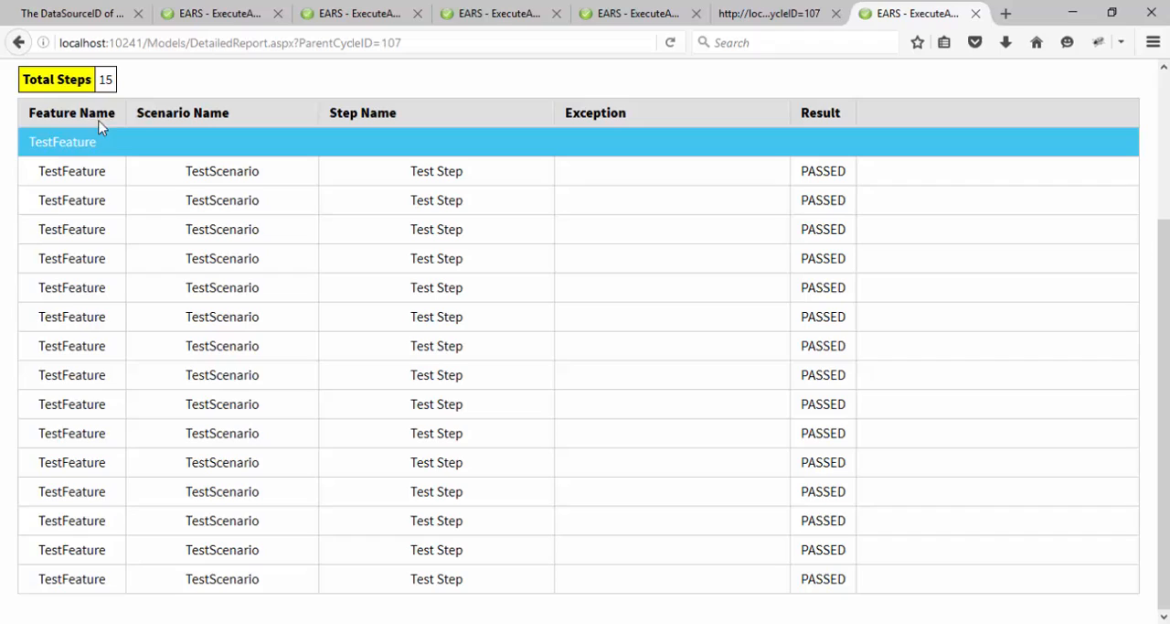
pyautogui.moveTo(167, 178)
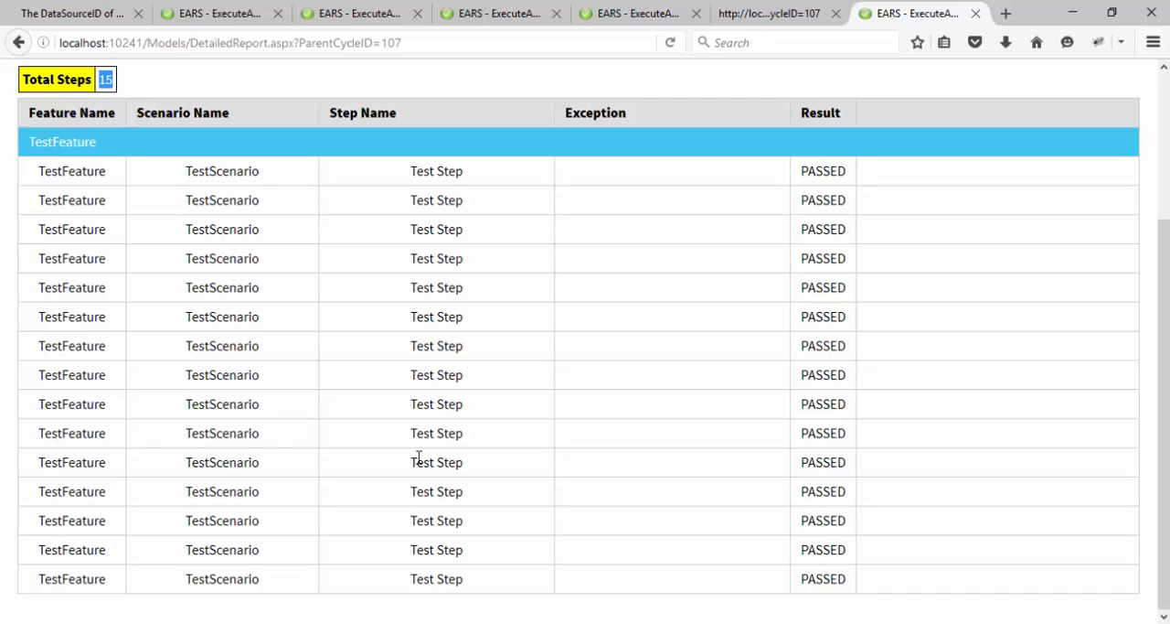
pyautogui.moveTo(73, 183)
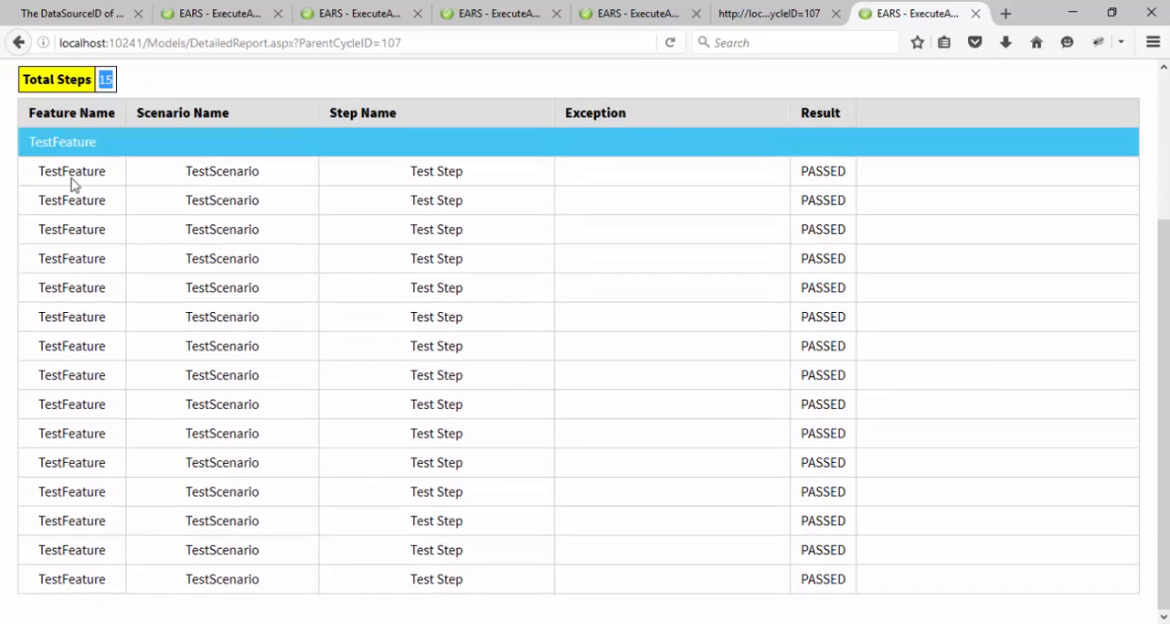
pyautogui.moveTo(714, 525)
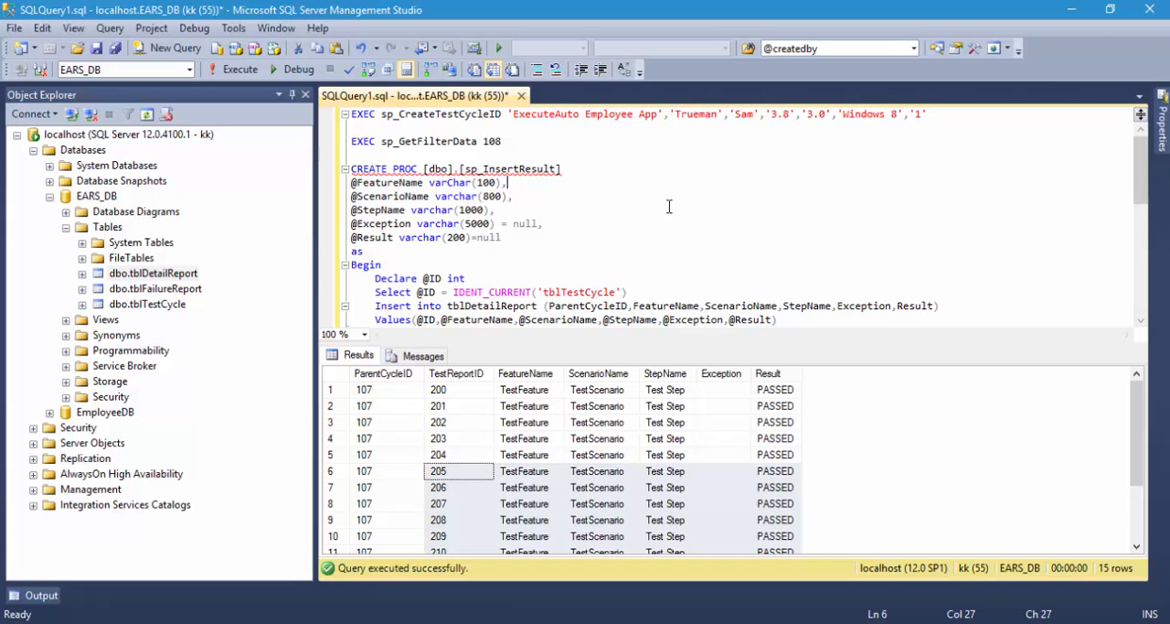
# Change the sp_InsertResult feature from 'TestFeature' to 'New Feature' and run the insert
pyautogui.scroll(-3)
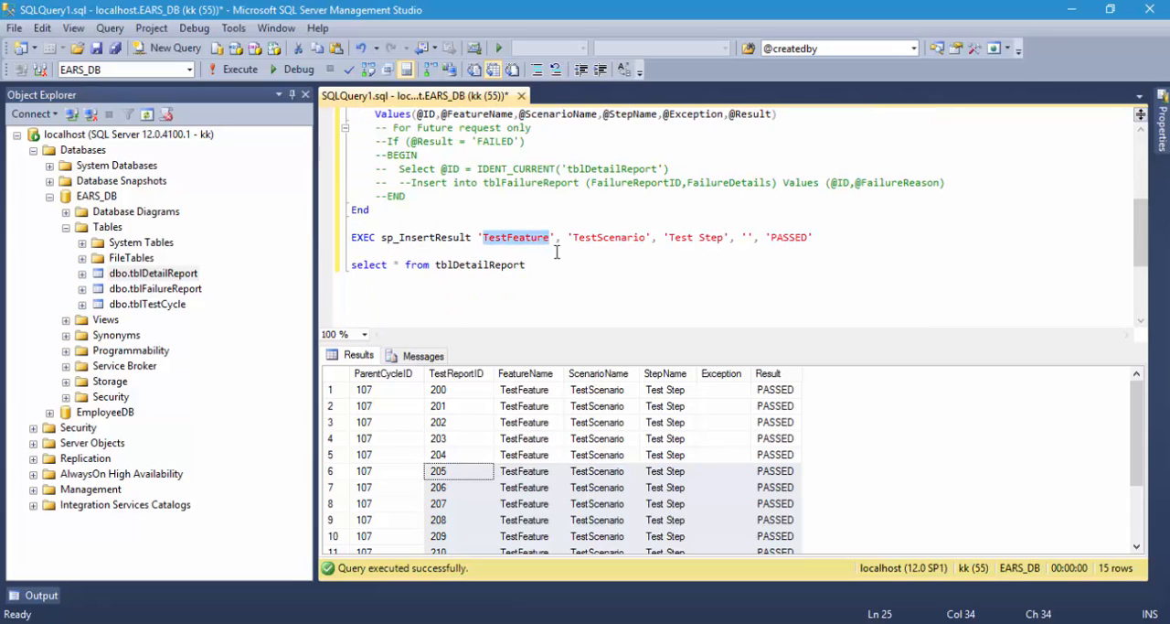
pyautogui.write('New Fe')
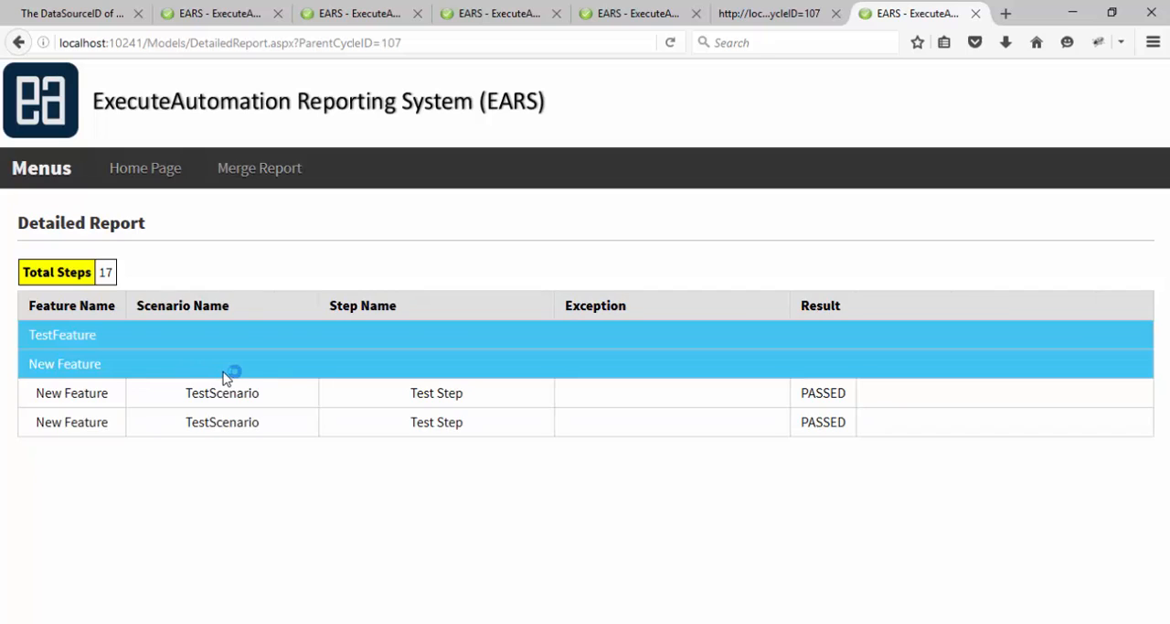
# Refresh DetailedReport.aspx and scroll through the TestFeature and New Feature groups
pyautogui.scroll(-3)
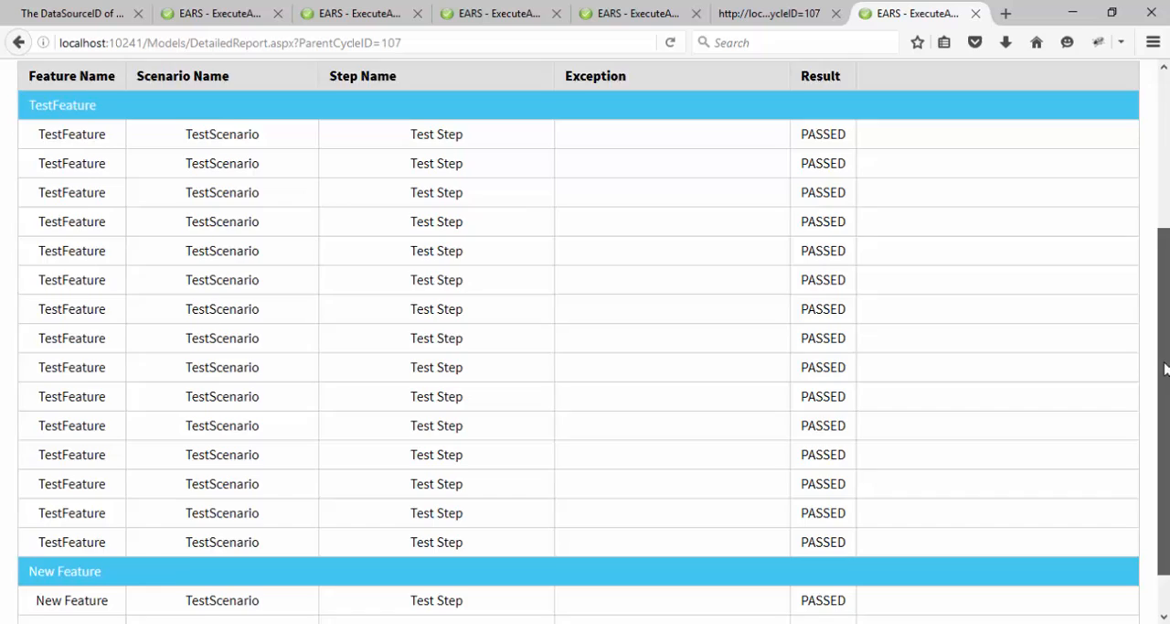
pyautogui.scroll(-3)
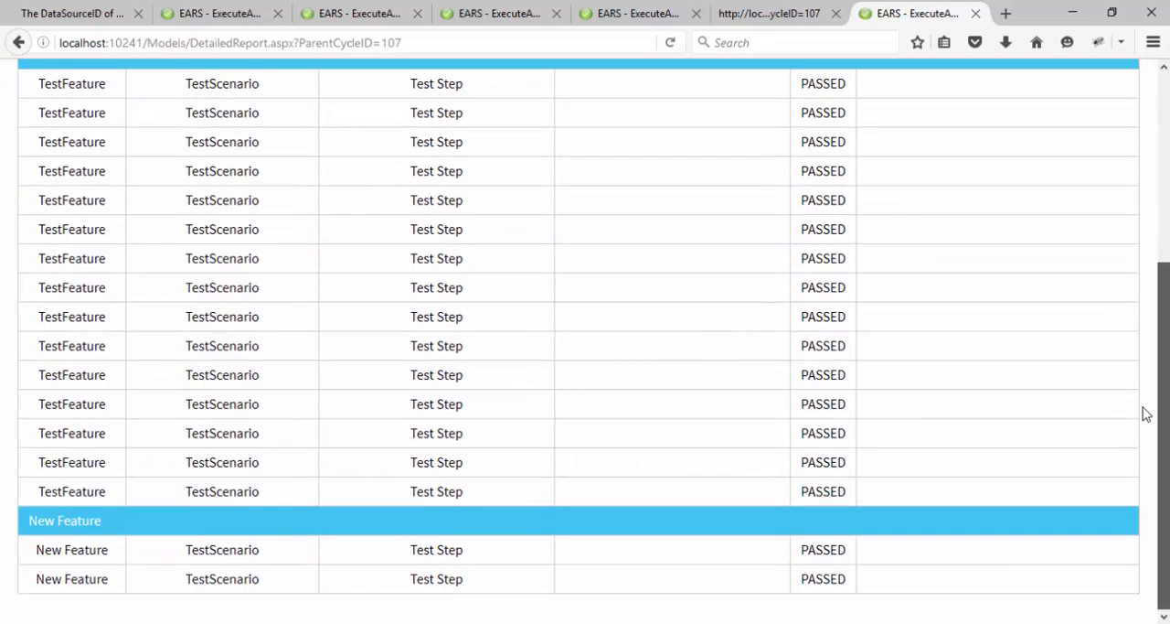
pyautogui.scroll(3)
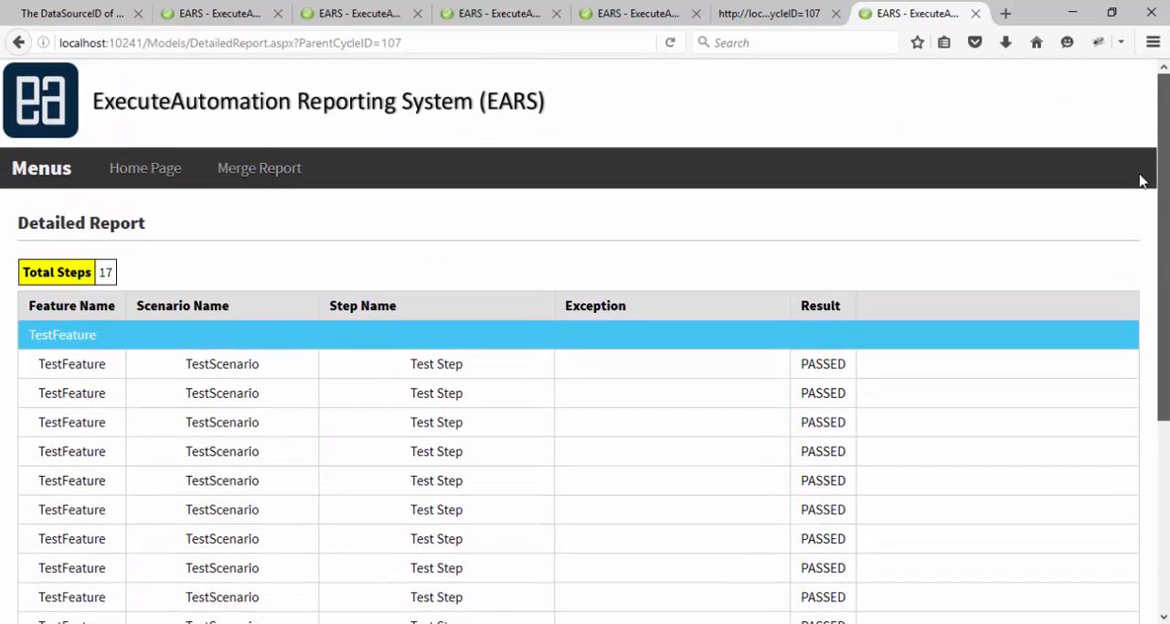
pyautogui.moveTo(142, 188)
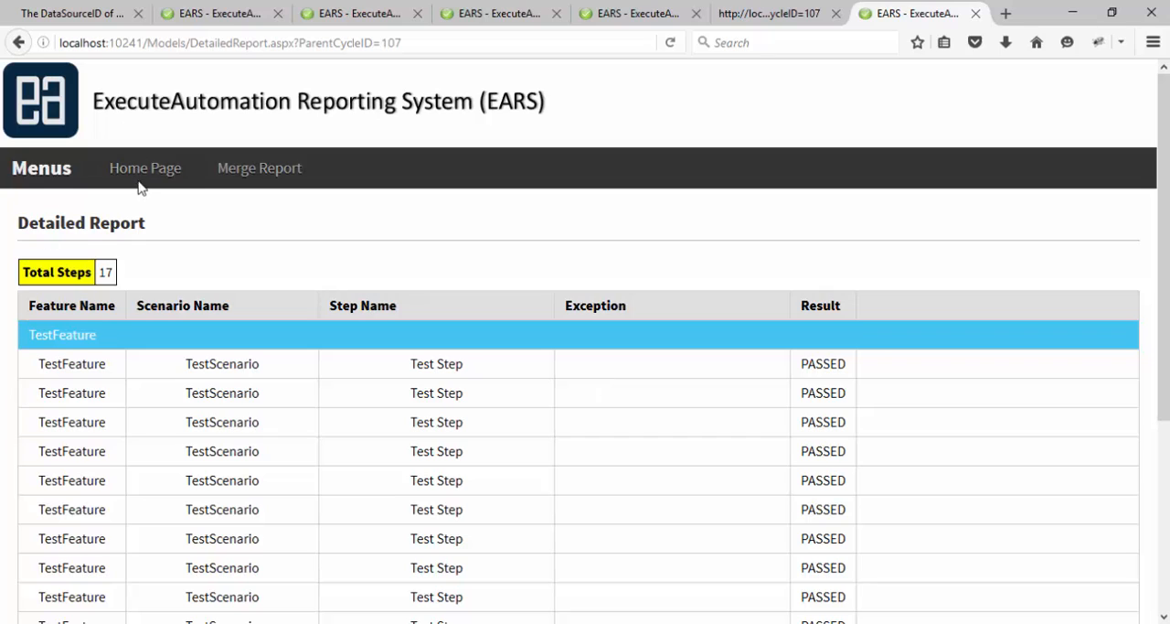
pyautogui.click(145, 168)
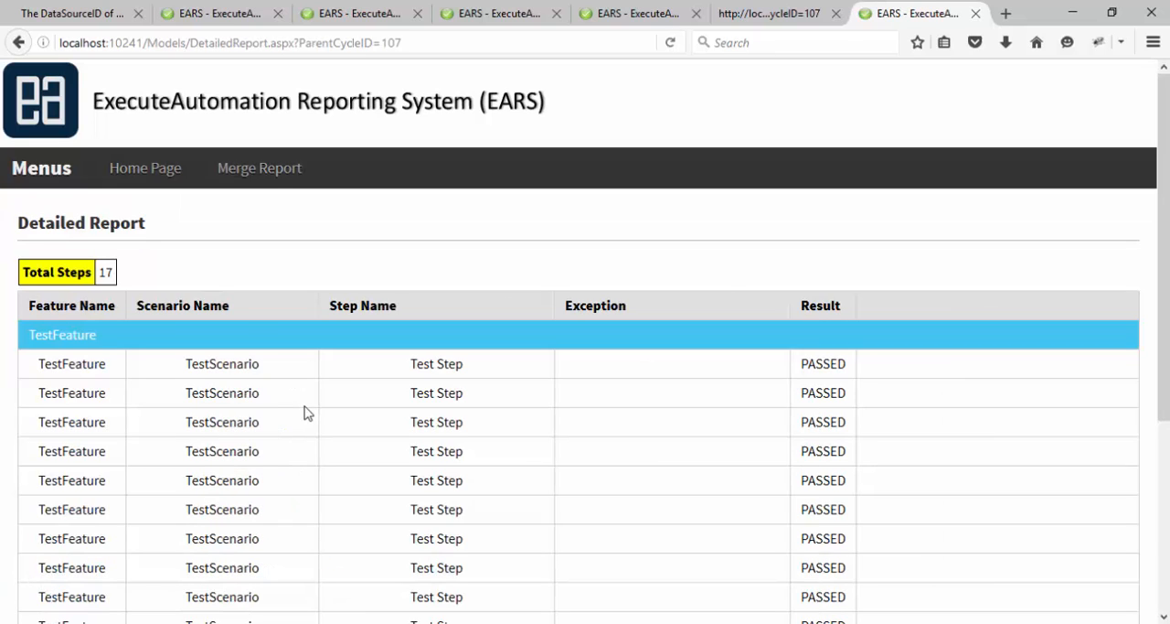
pyautogui.scroll(-3)
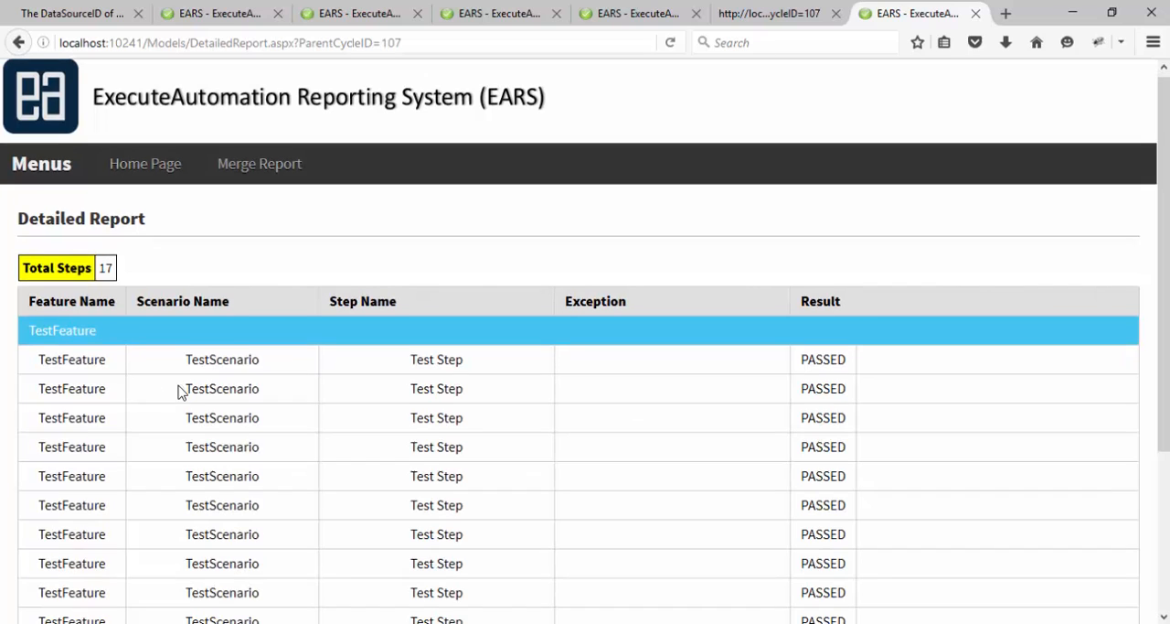
pyautogui.scroll(-3)
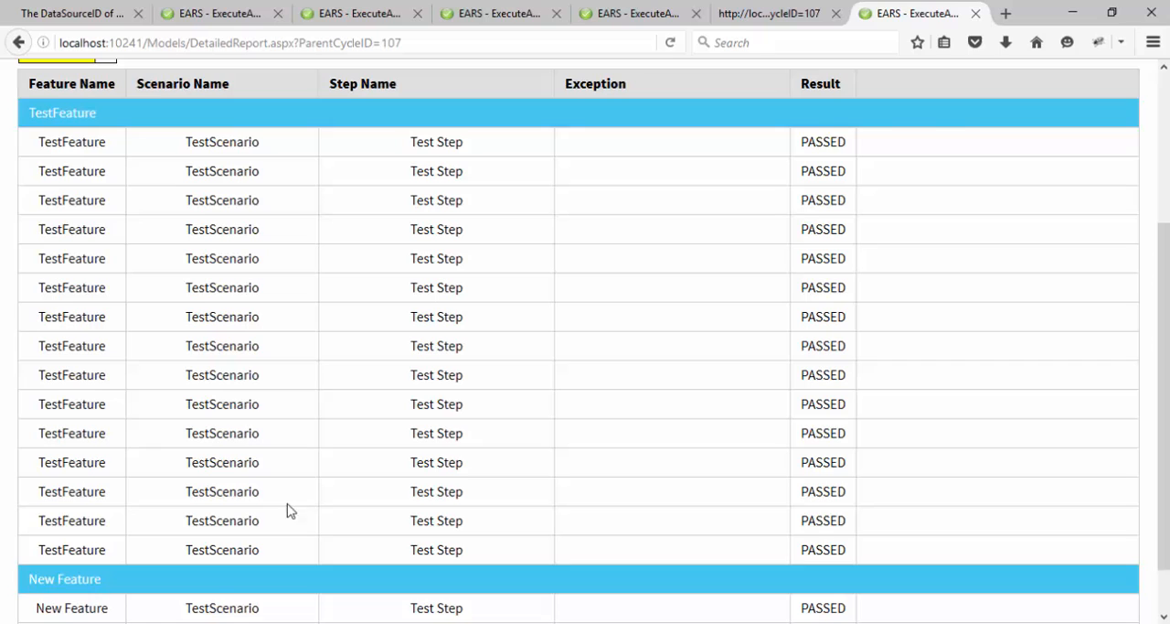
pyautogui.moveTo(1163, 291)
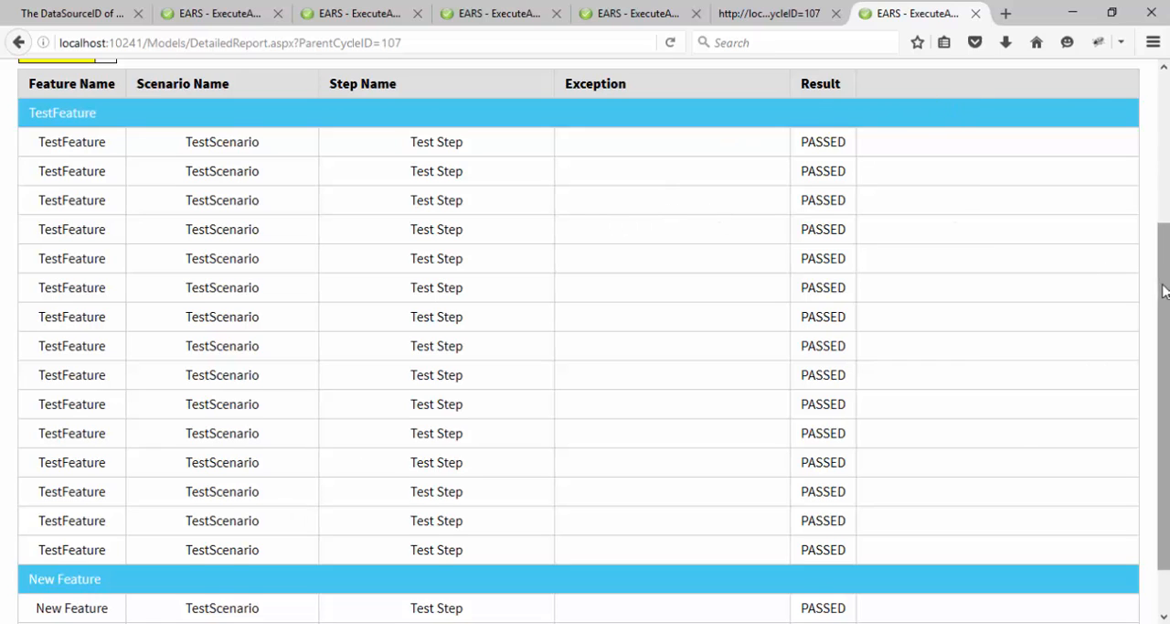
pyautogui.scroll(3)
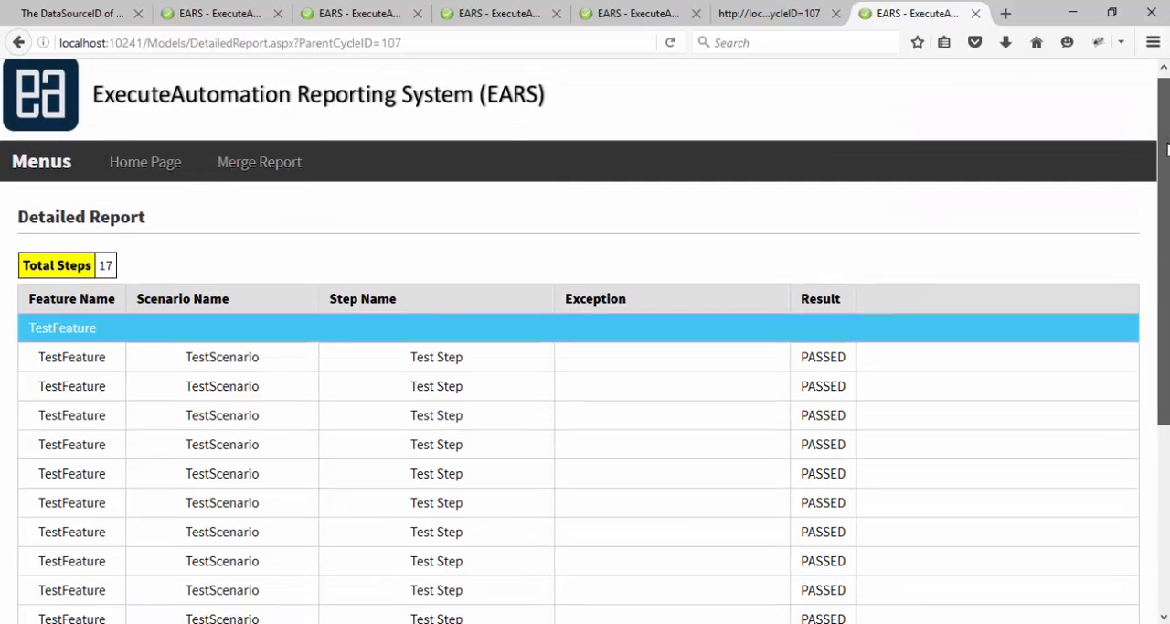
pyautogui.click(144, 162)
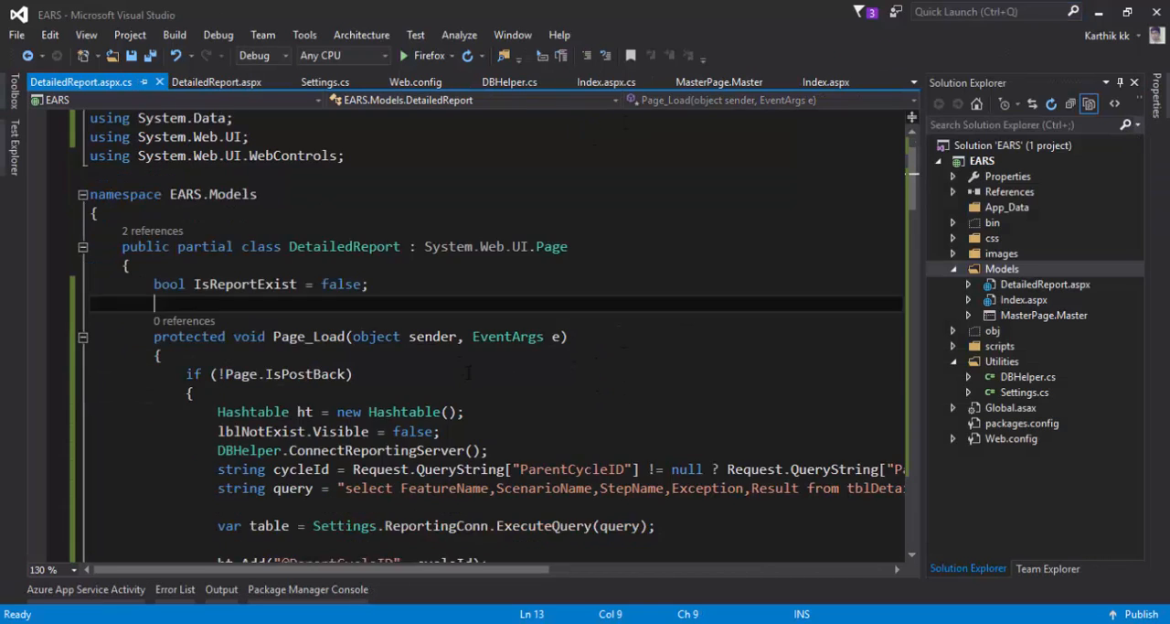
# Inspect the report query's ScenarioName field and its ExecuteQuery data-loading call
pyautogui.scroll(-3)
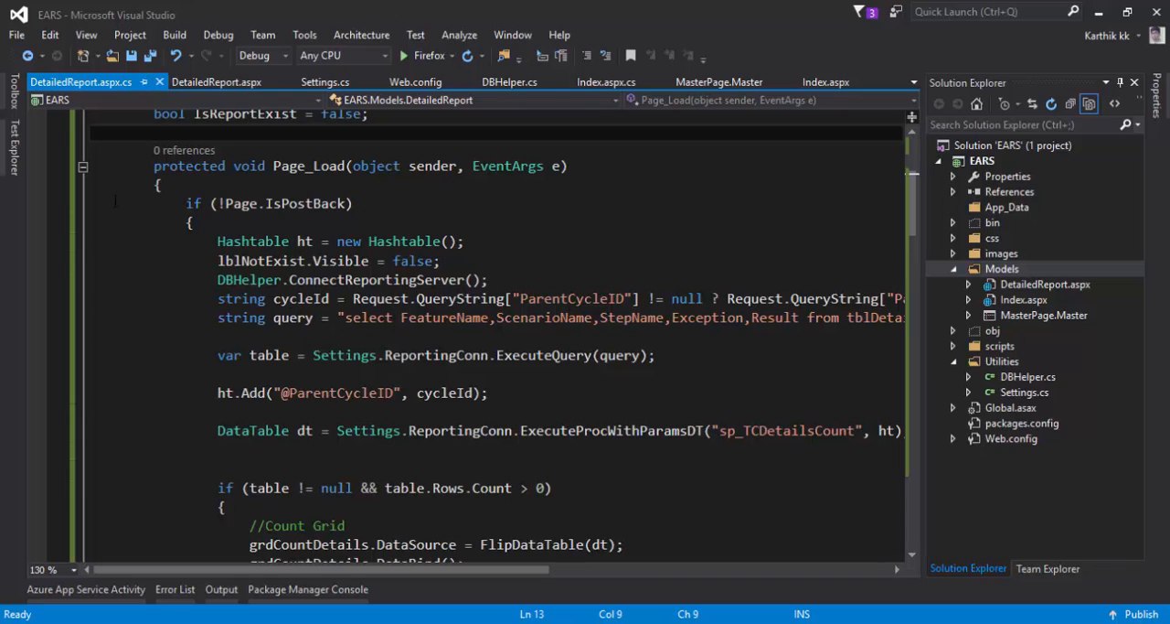
pyautogui.doubleClick(572, 298)
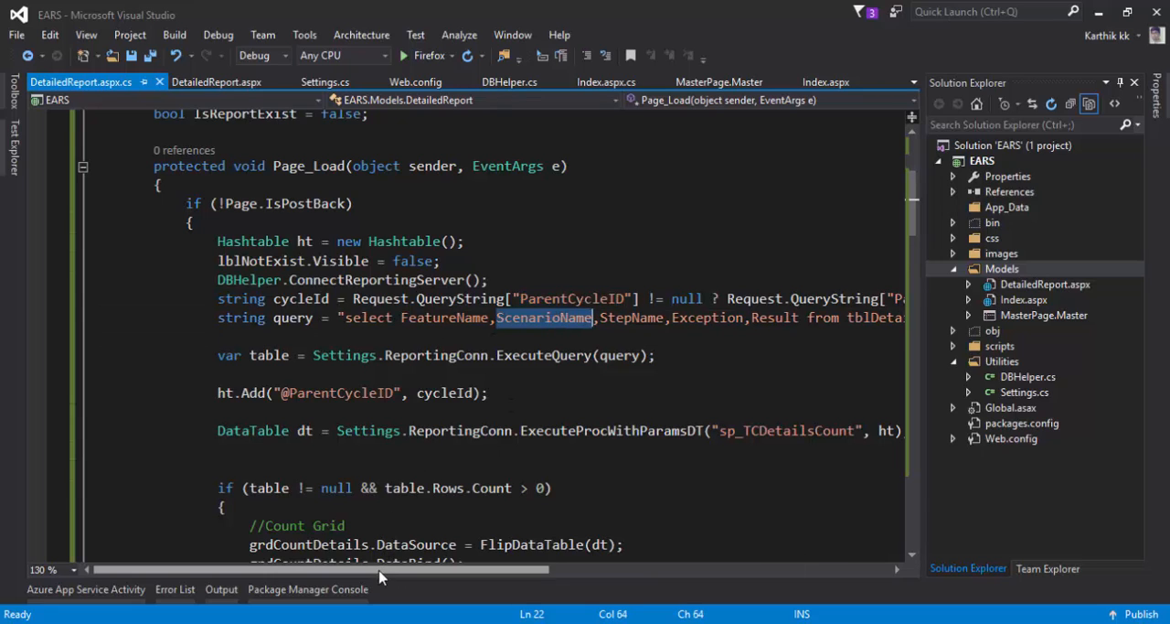
pyautogui.hscroll(3)
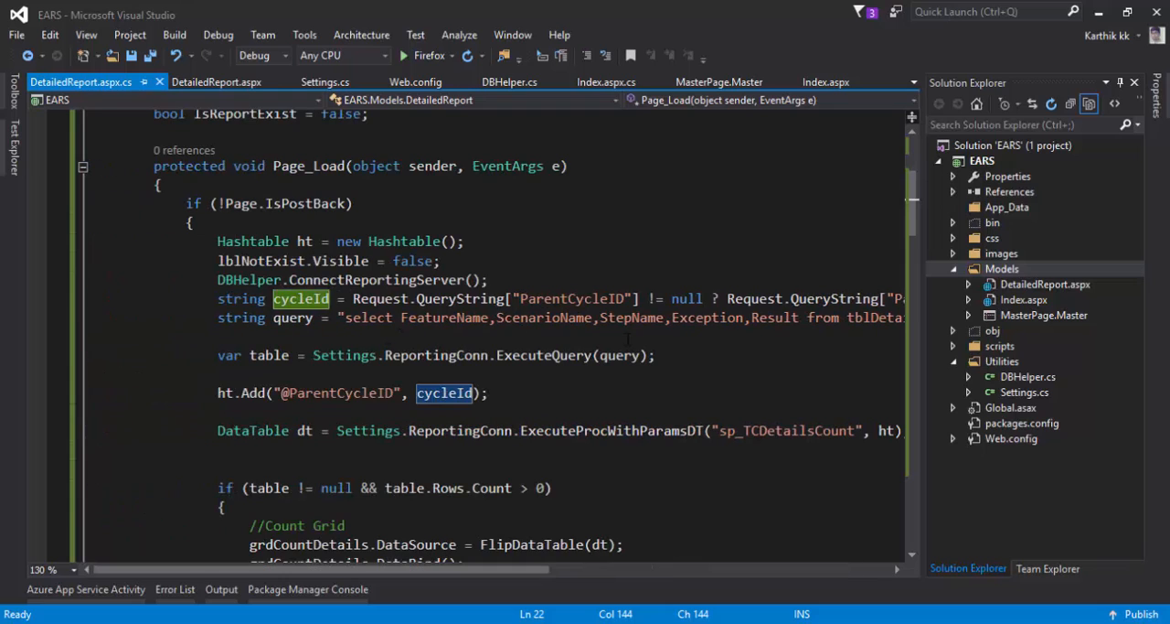
pyautogui.click(293, 317)
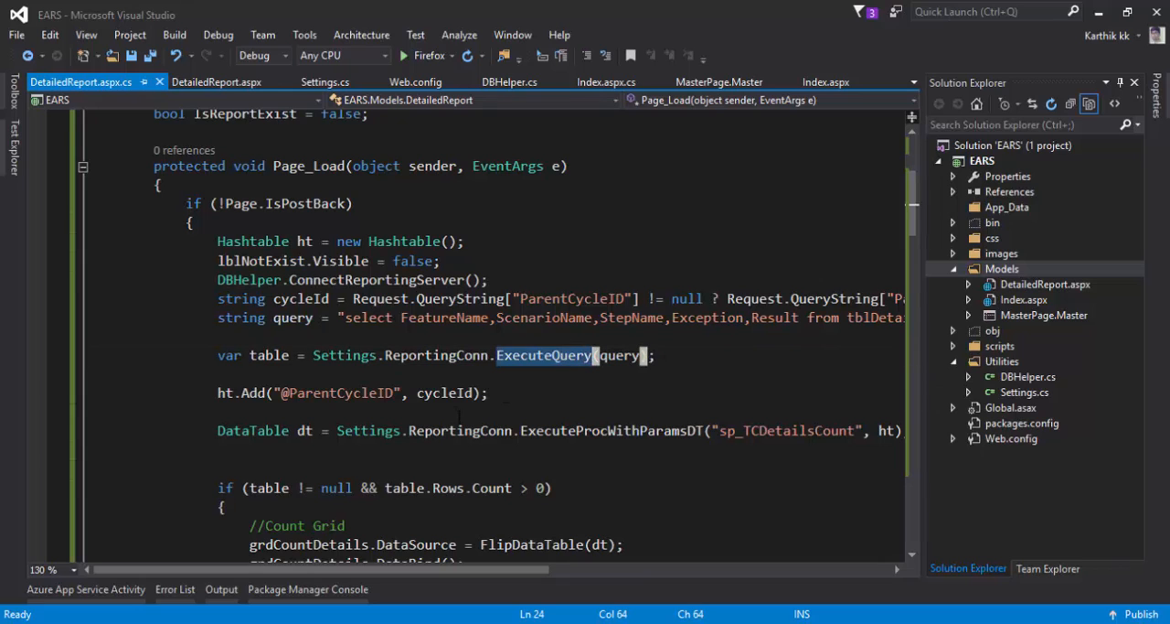
# Scroll down from Page_Load to the detailsGrid_PreRender grouping method
pyautogui.scroll(-3)
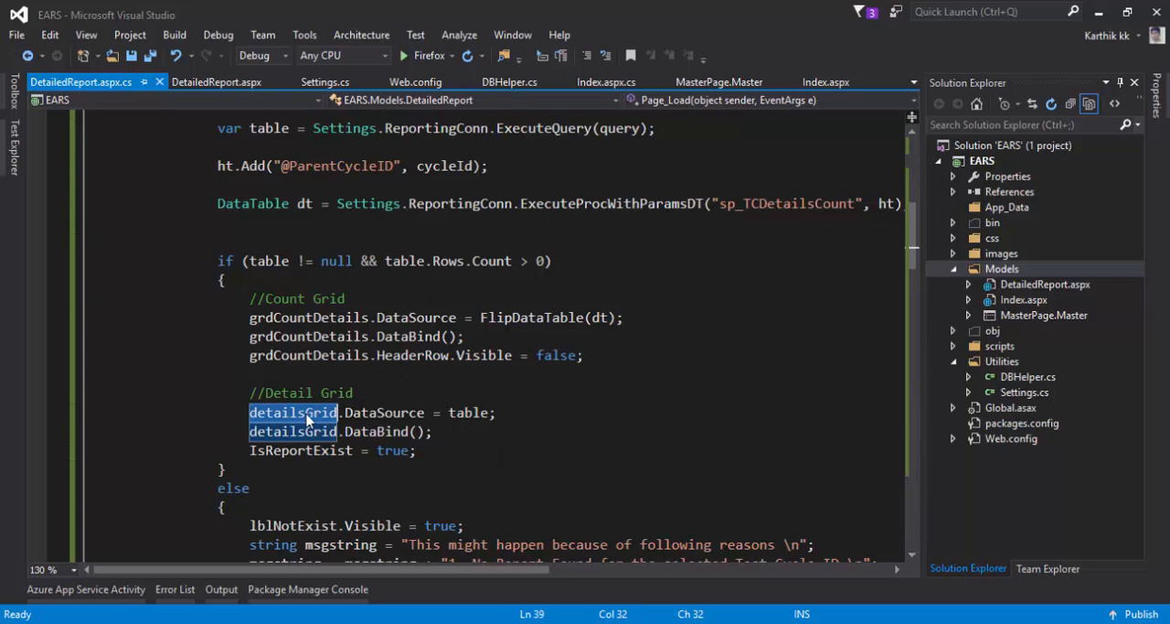
pyautogui.scroll(-3)
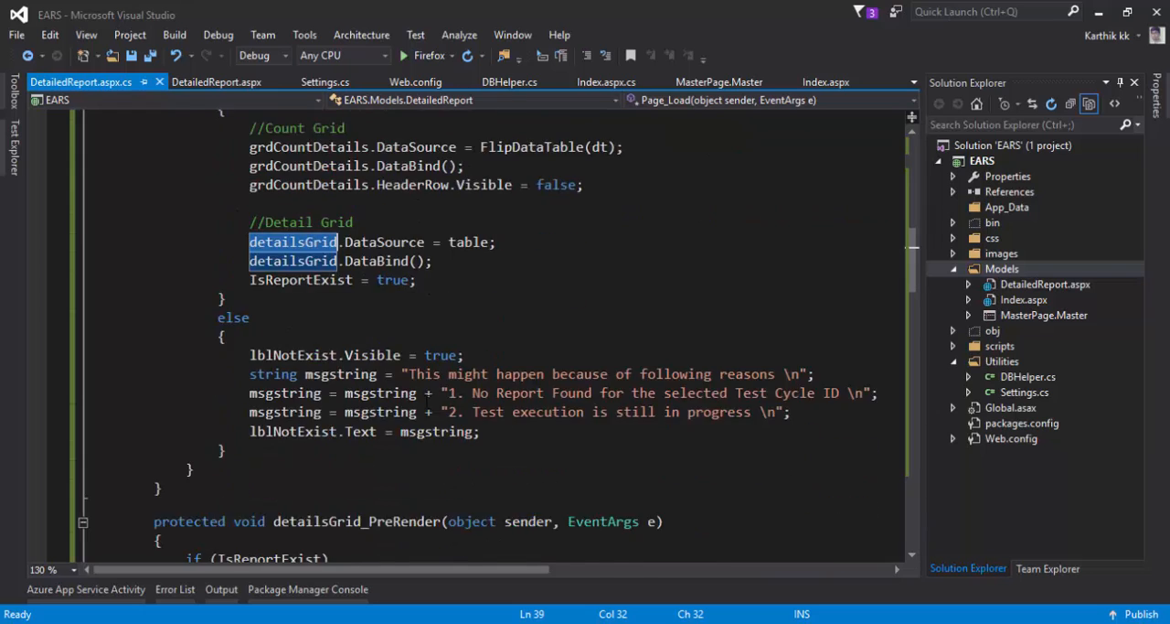
pyautogui.scroll(-3)
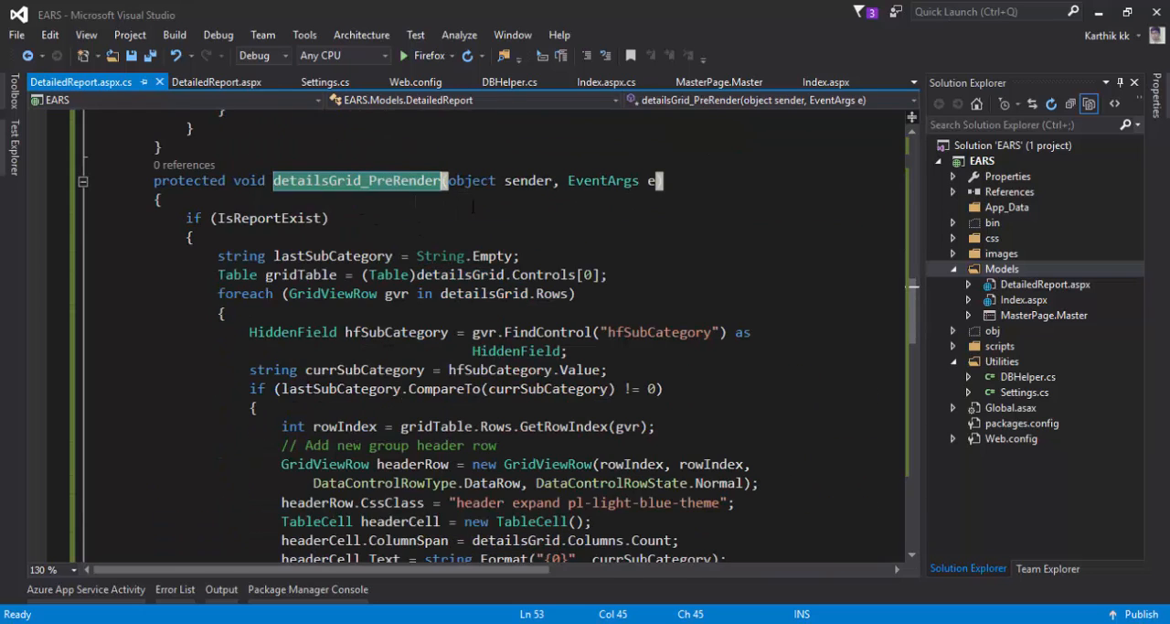
pyautogui.moveTo(402, 192)
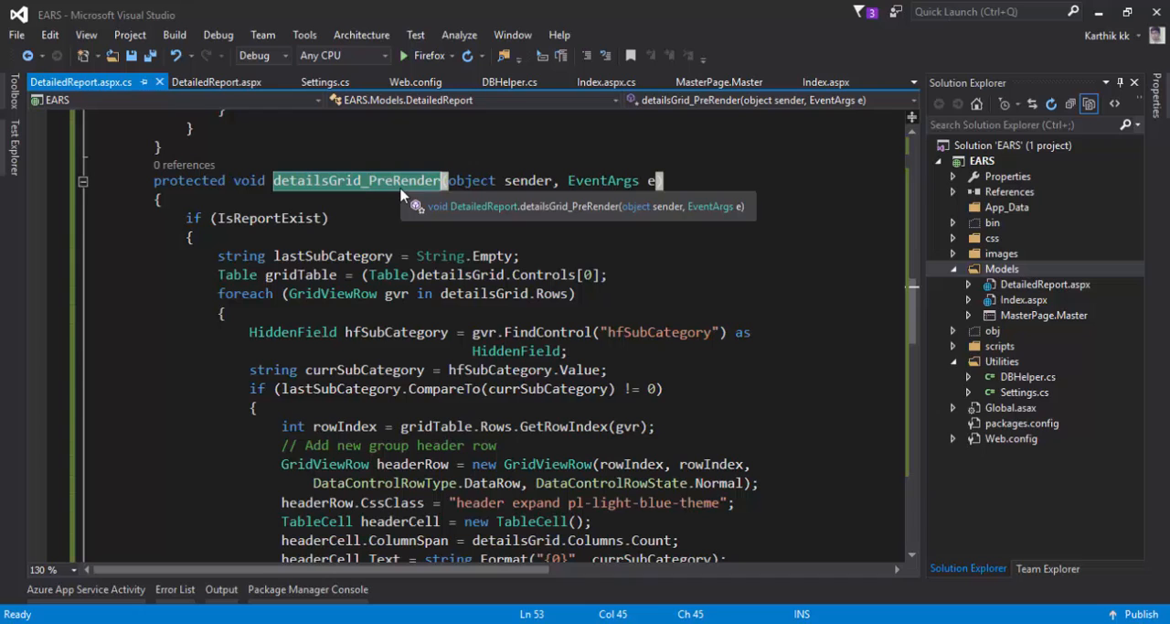
pyautogui.scroll(-3)
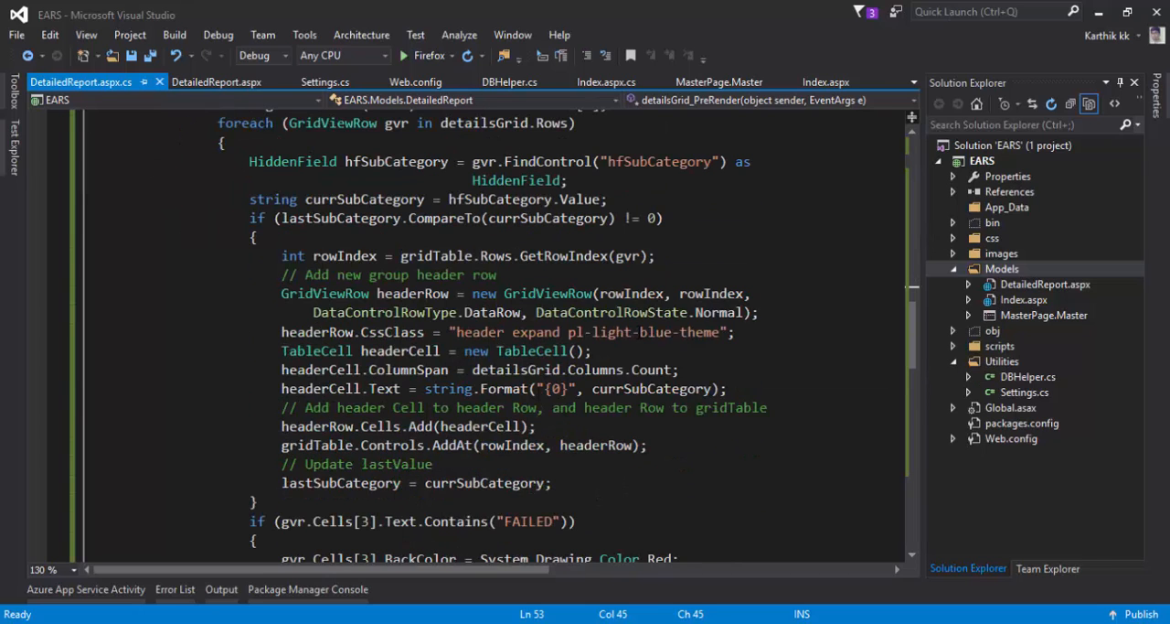
pyautogui.scroll(3)
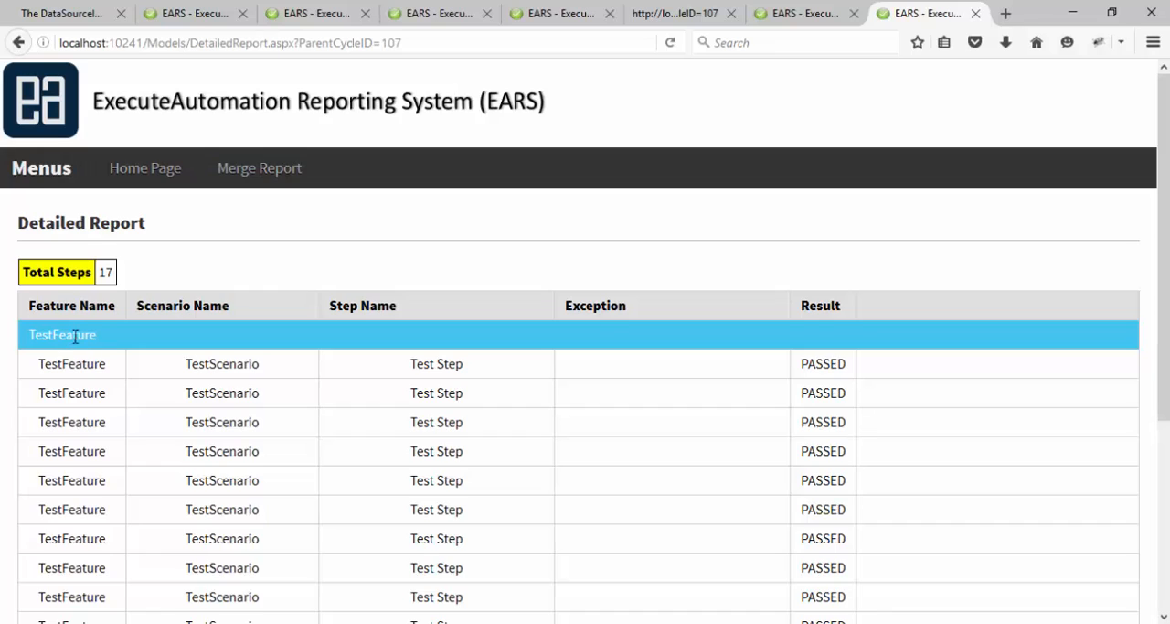
pyautogui.moveTo(274, 343)
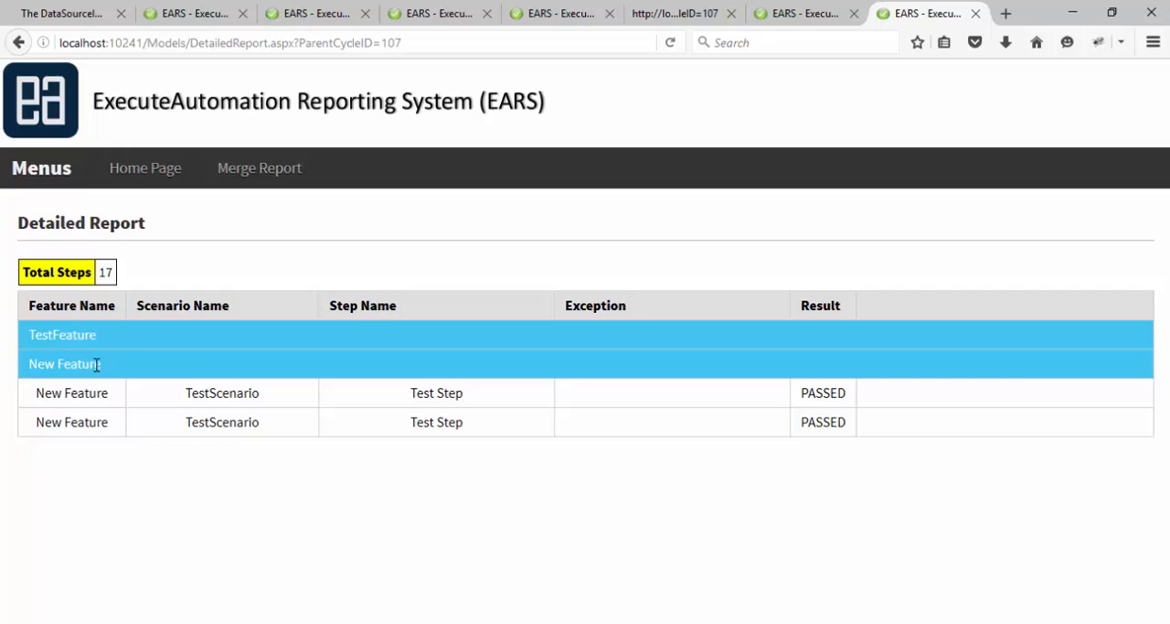
pyautogui.click(64, 363)
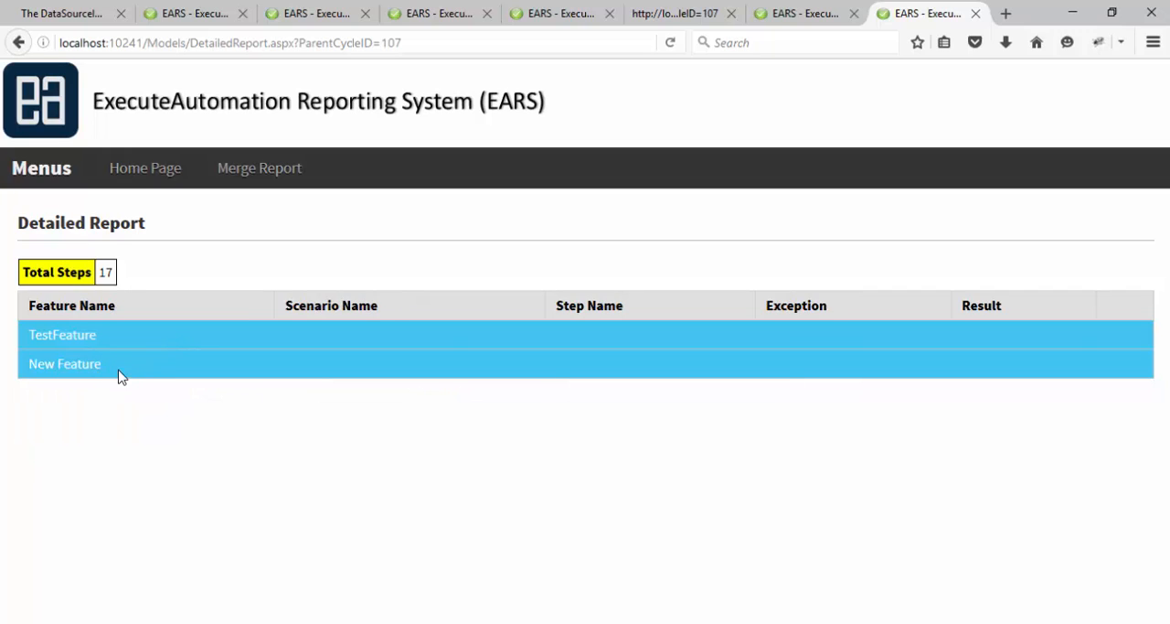
pyautogui.click(65, 363)
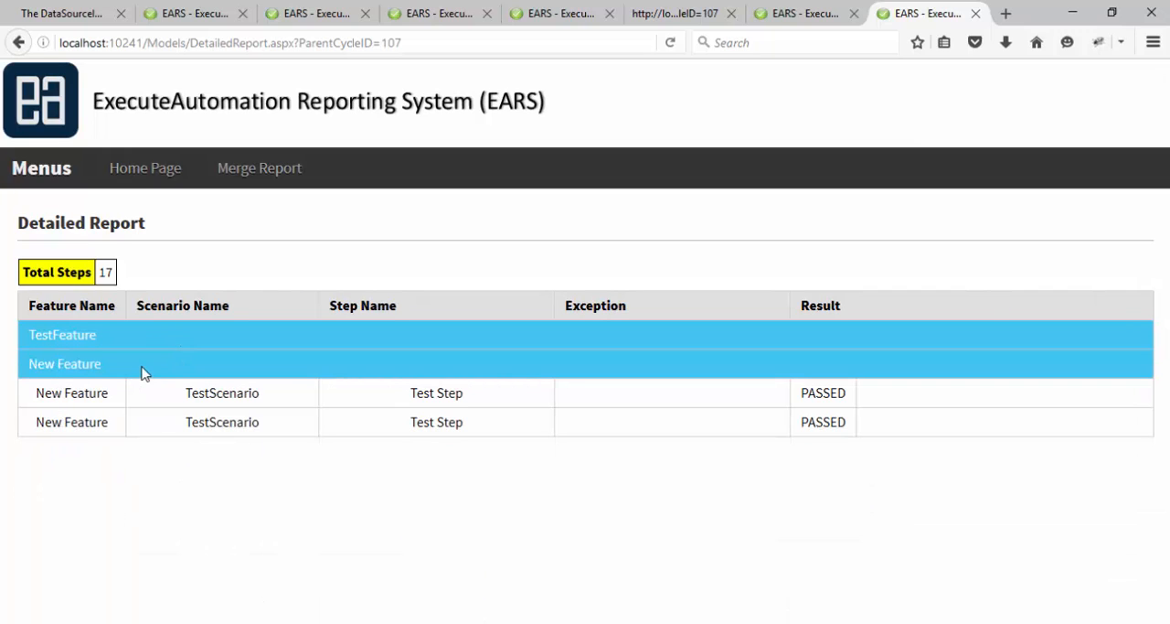
pyautogui.click(64, 363)
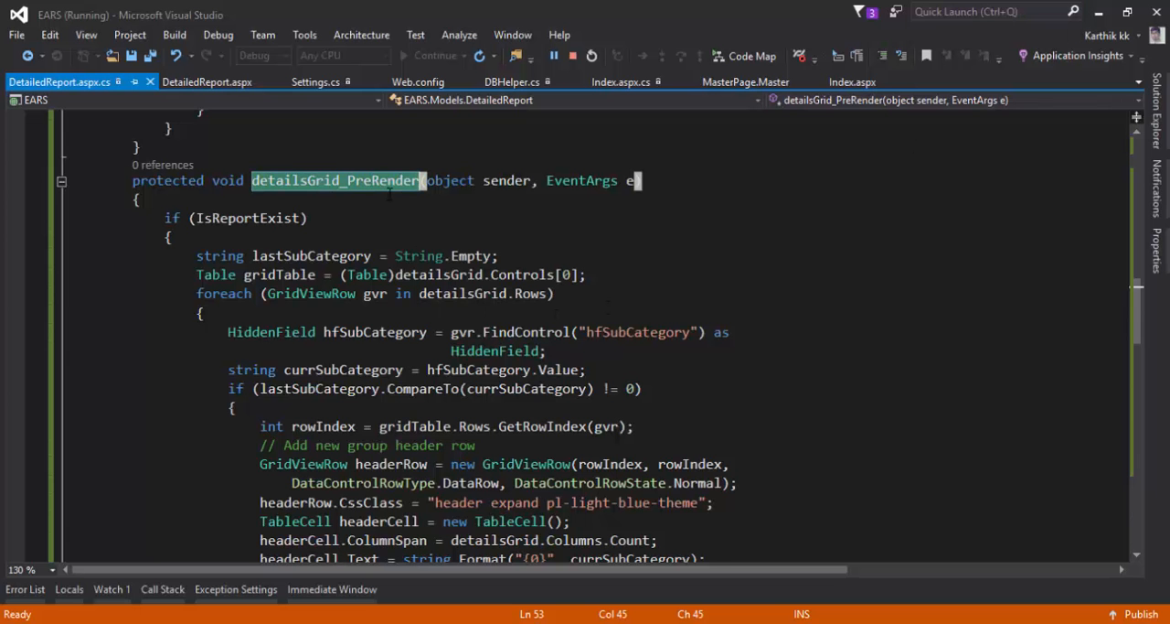
# Set the sp_InsertResult result to 'FAILED' and execute the insert
pyautogui.scroll(-3)
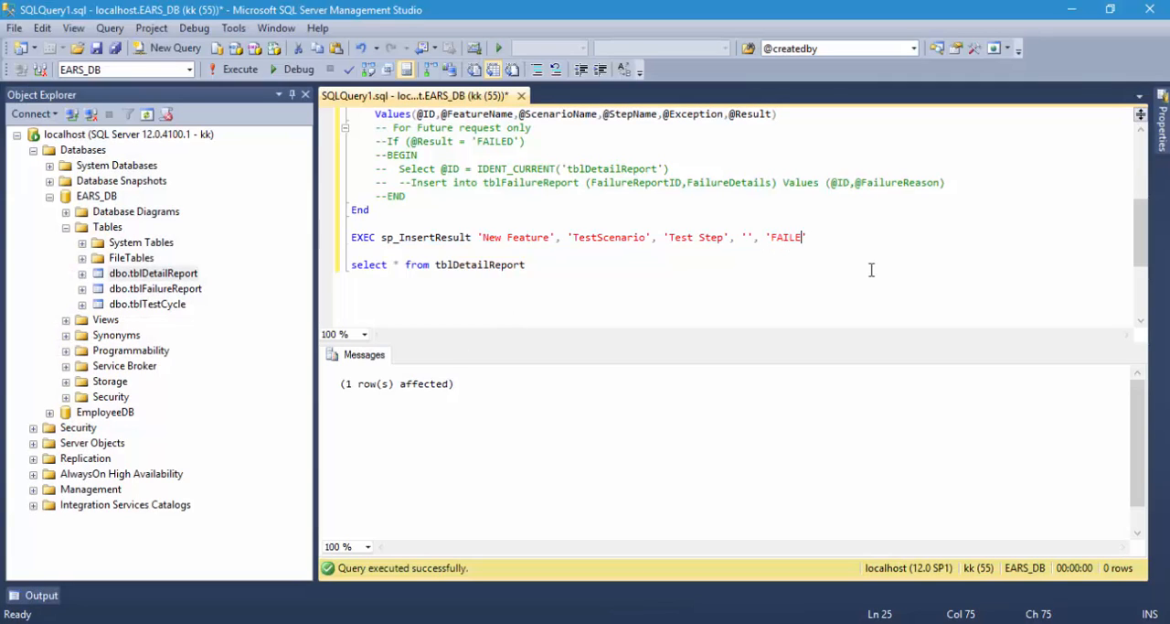
pyautogui.write("D'")
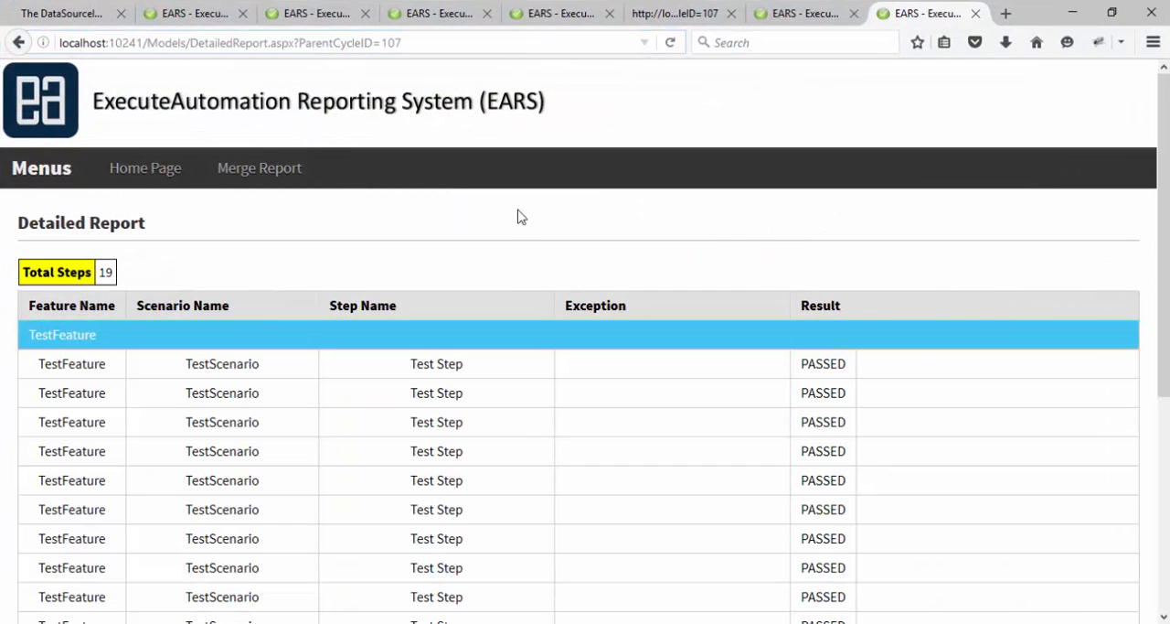
# Refresh the report, scroll to the two FAILED New Feature steps, and restore the browser
pyautogui.scroll(-3)
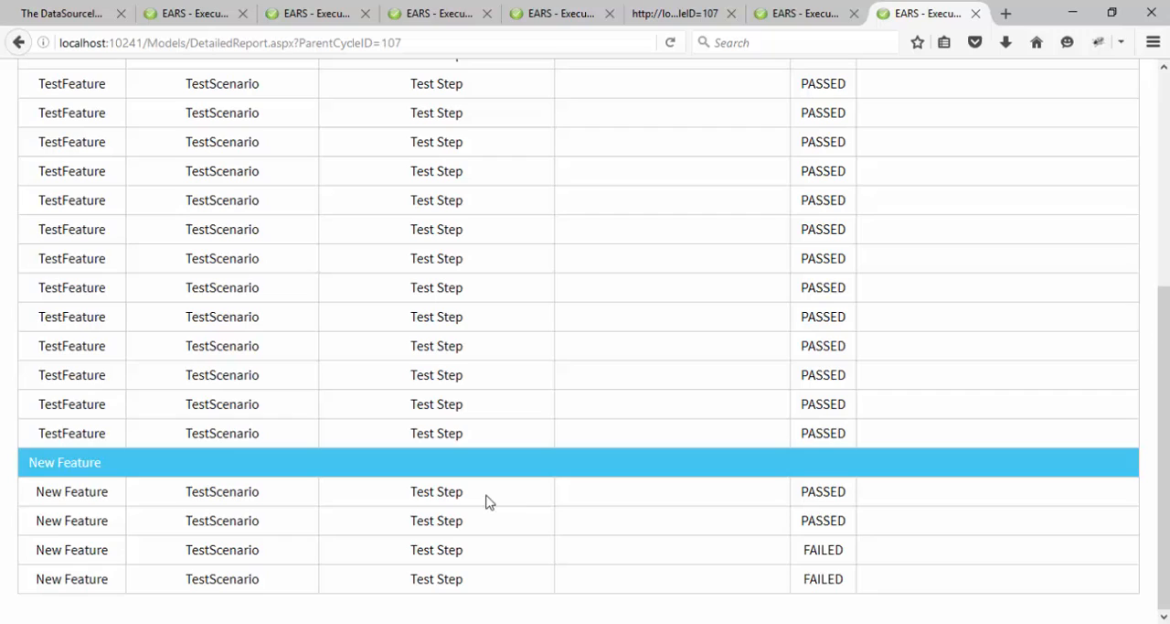
pyautogui.doubleClick(822, 549)
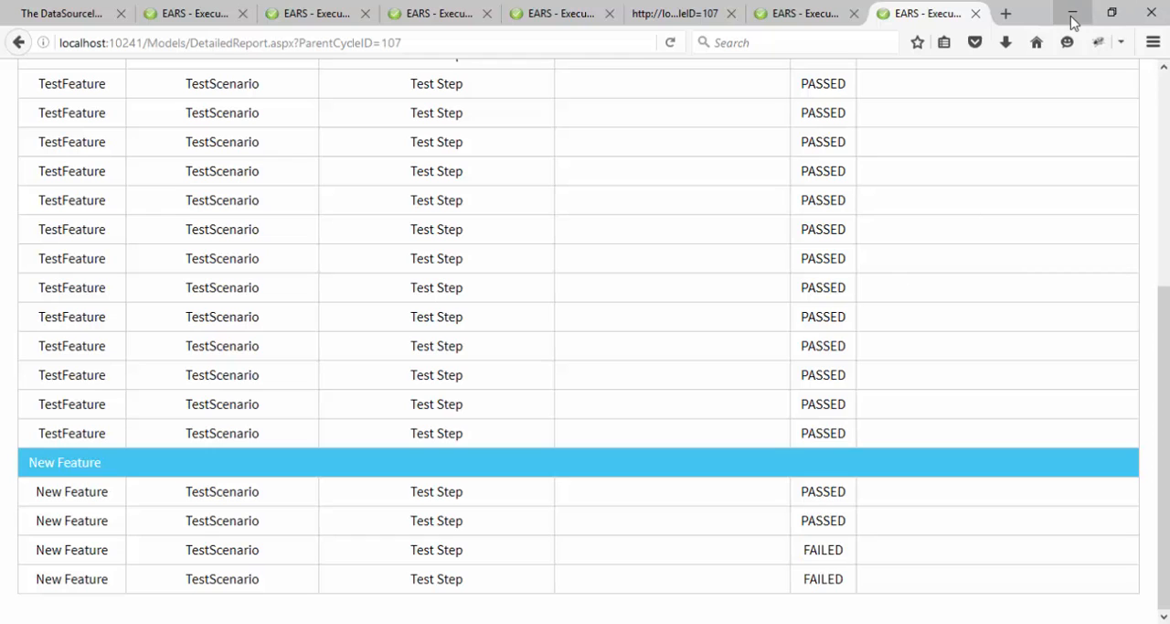
pyautogui.scroll(3)
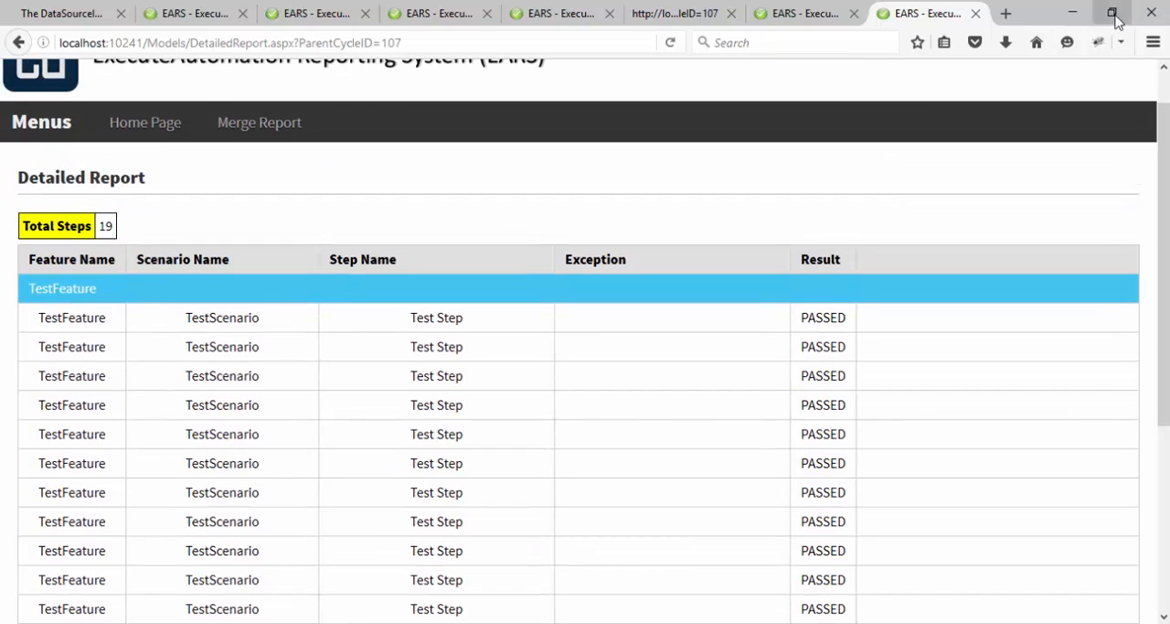
pyautogui.click(1111, 13)
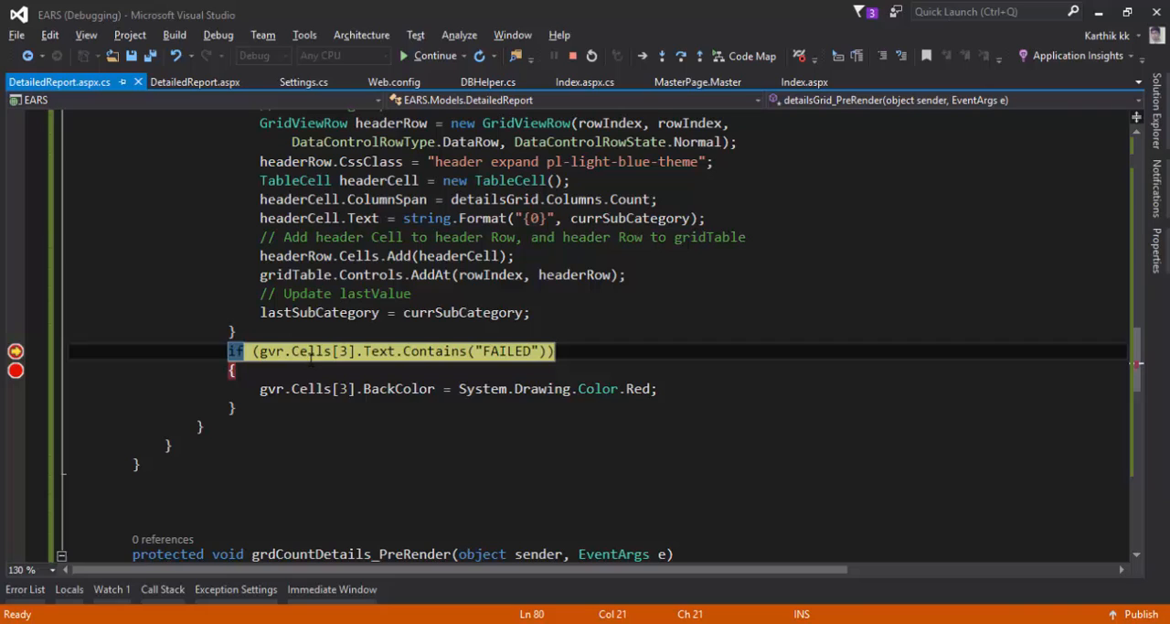
pyautogui.moveTo(311, 351)
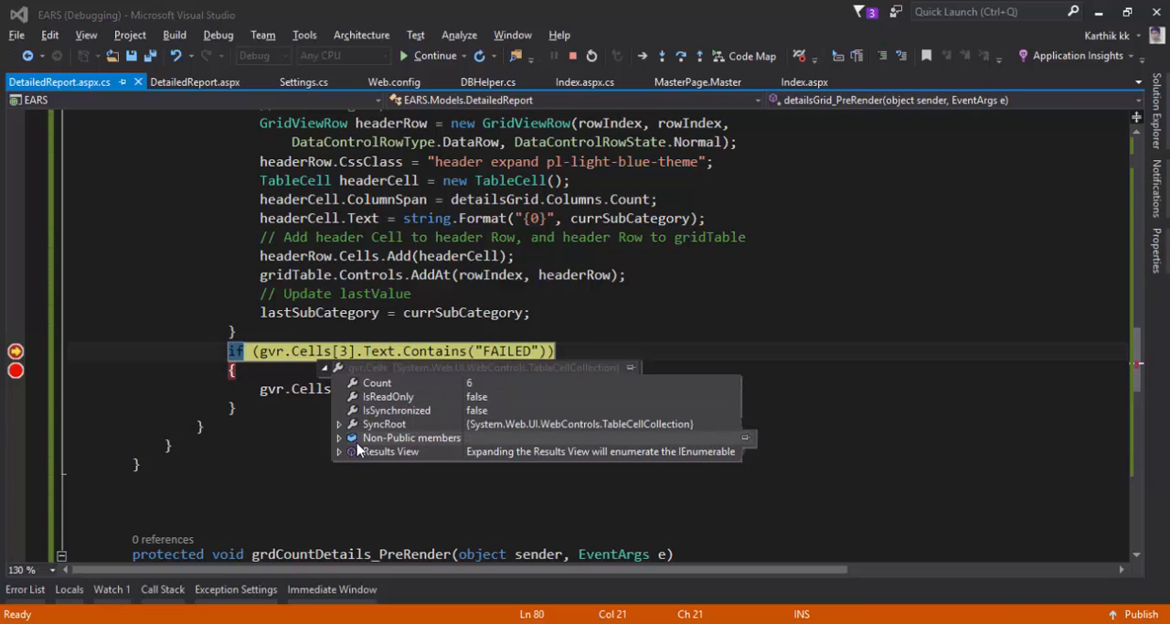
# Inspect gvr.Cells in Results View and change the FAILED check to Cells[4]
pyautogui.click(339, 451)
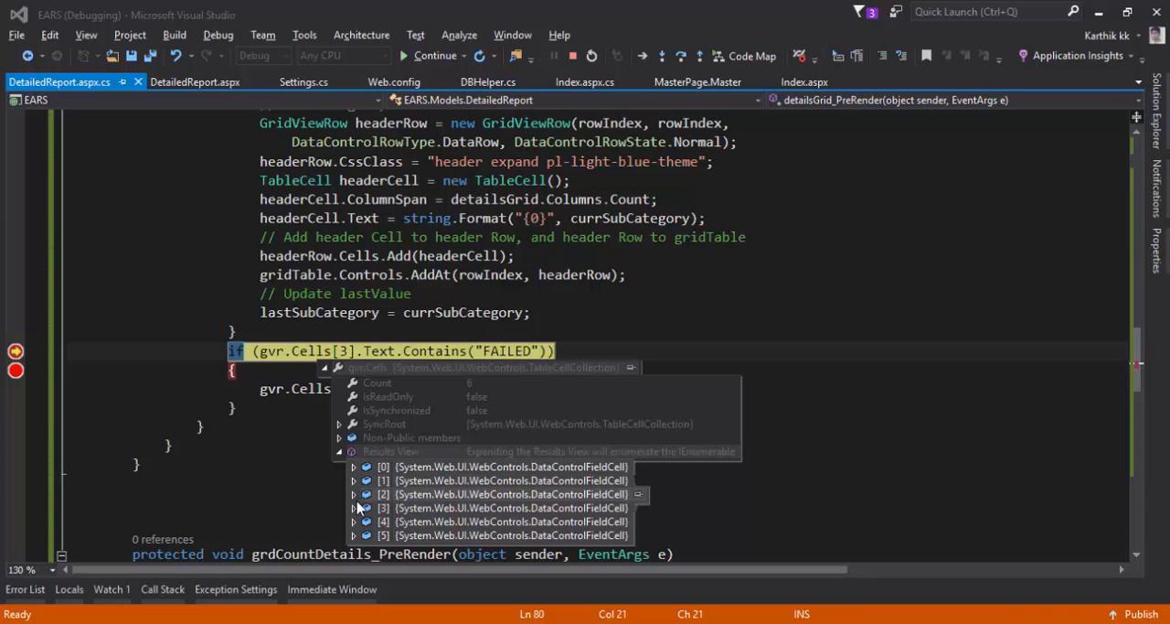
pyautogui.click(355, 507)
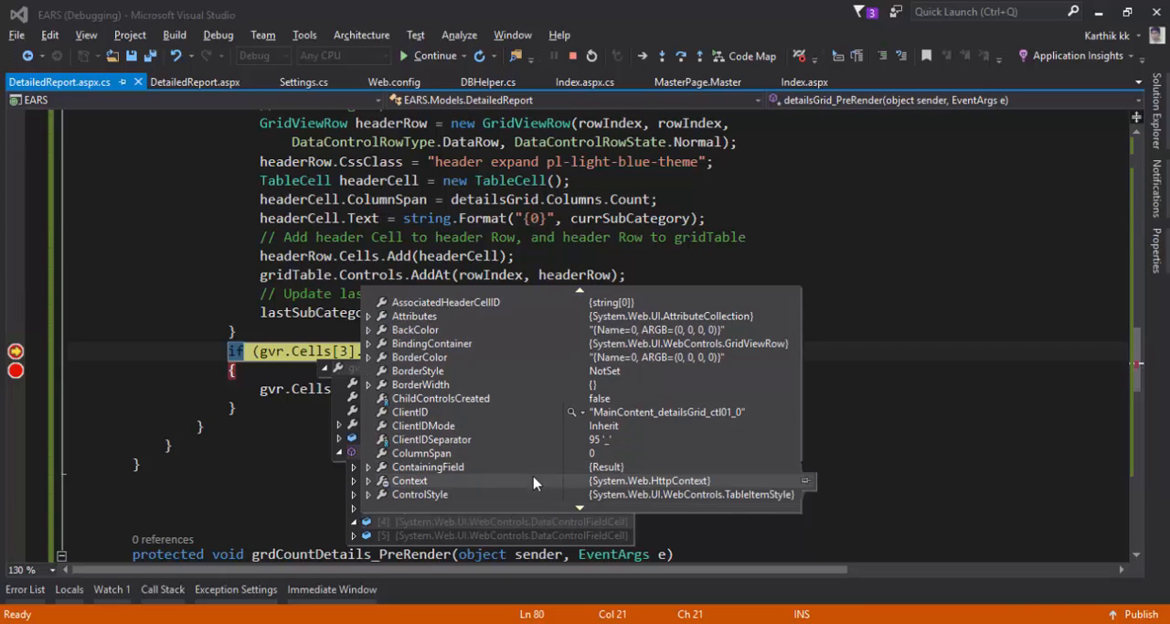
pyautogui.scroll(-3)
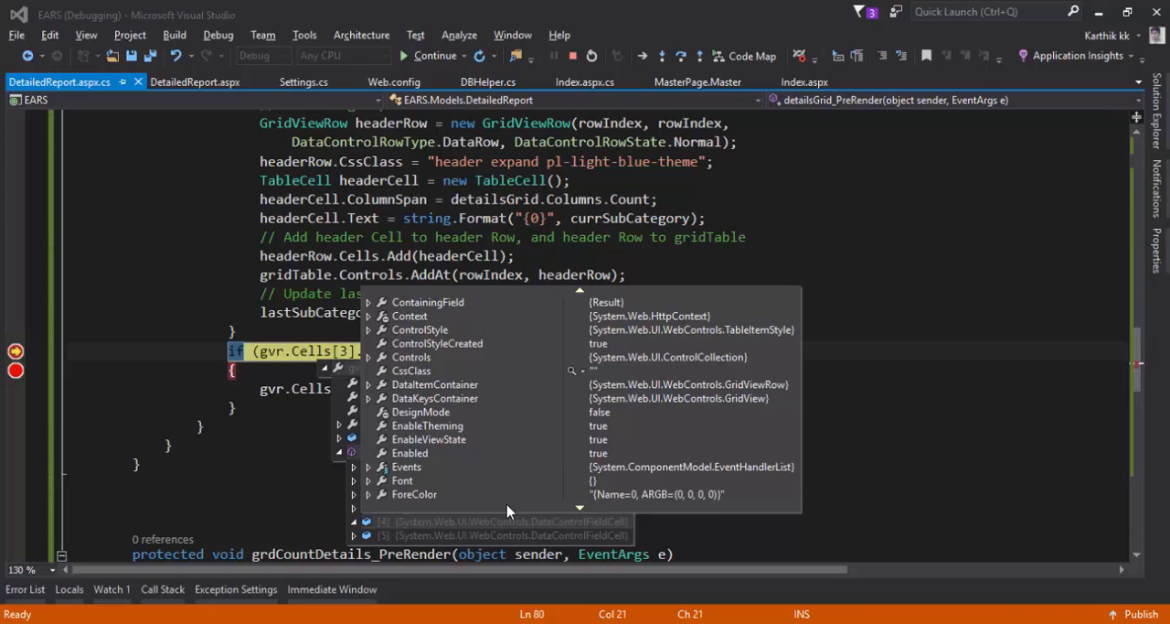
pyautogui.scroll(-3)
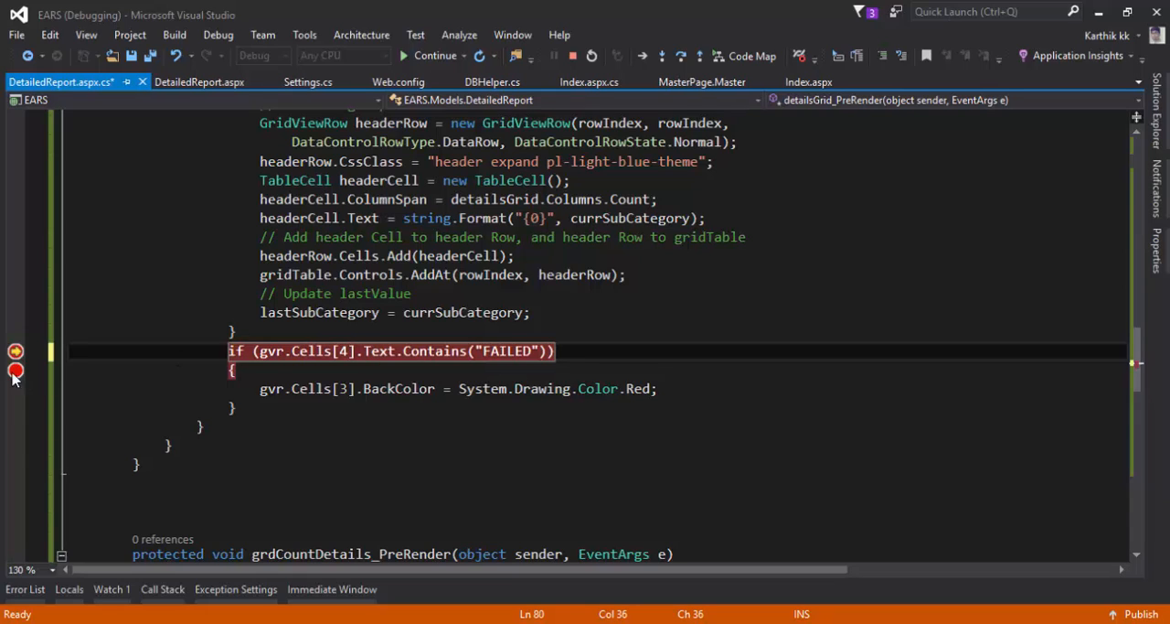
# Remove the FAILED-check breakpoint and resume the paused page
pyautogui.click(430, 56)
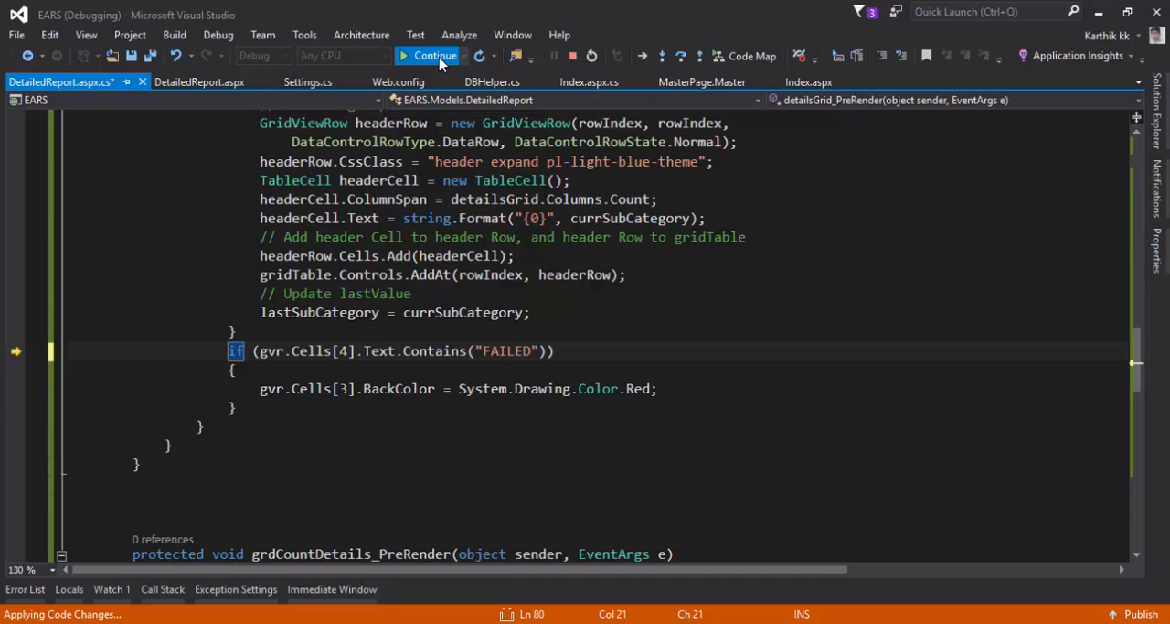
pyautogui.click(433, 55)
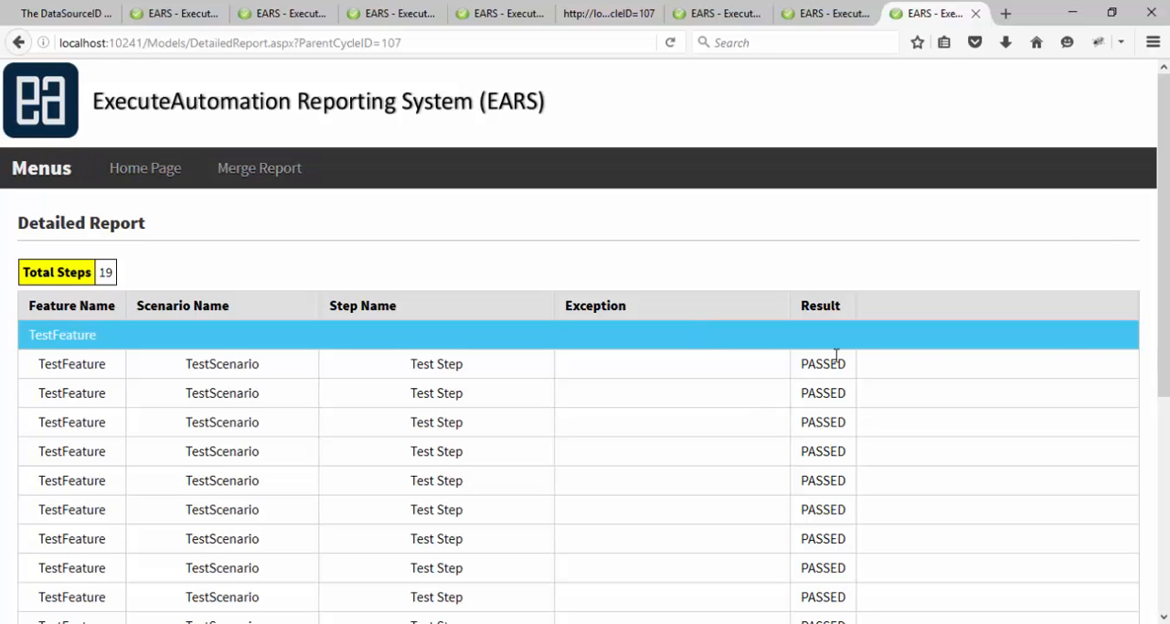
pyautogui.scroll(-3)
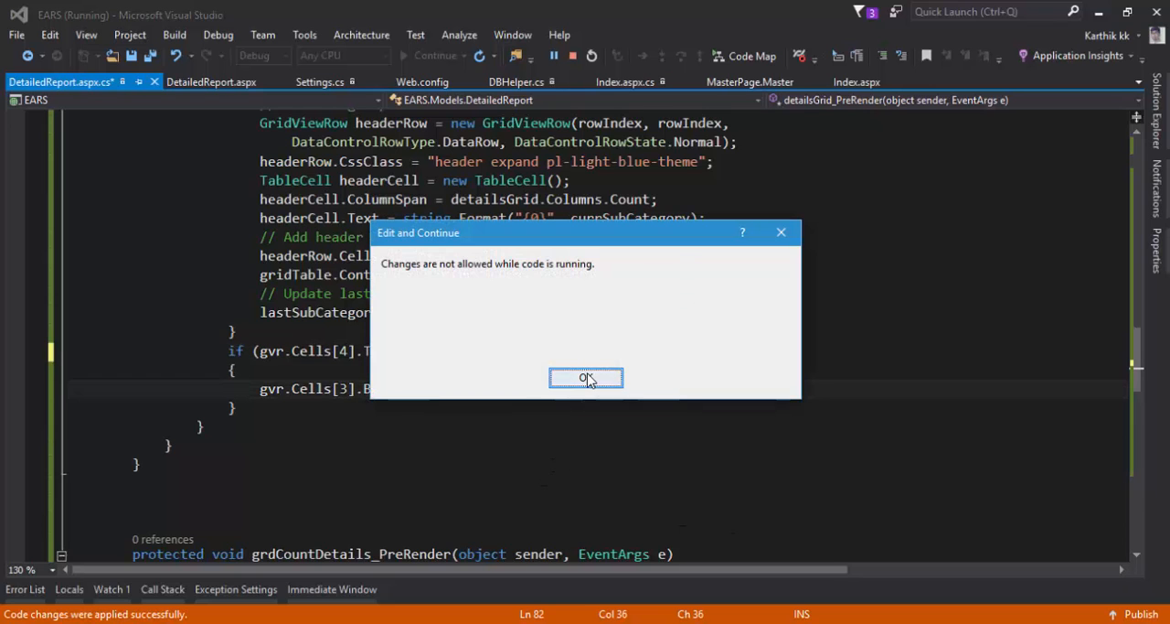
# Click OK on the Edit and Continue 'changes not allowed' warning
pyautogui.click(586, 378)
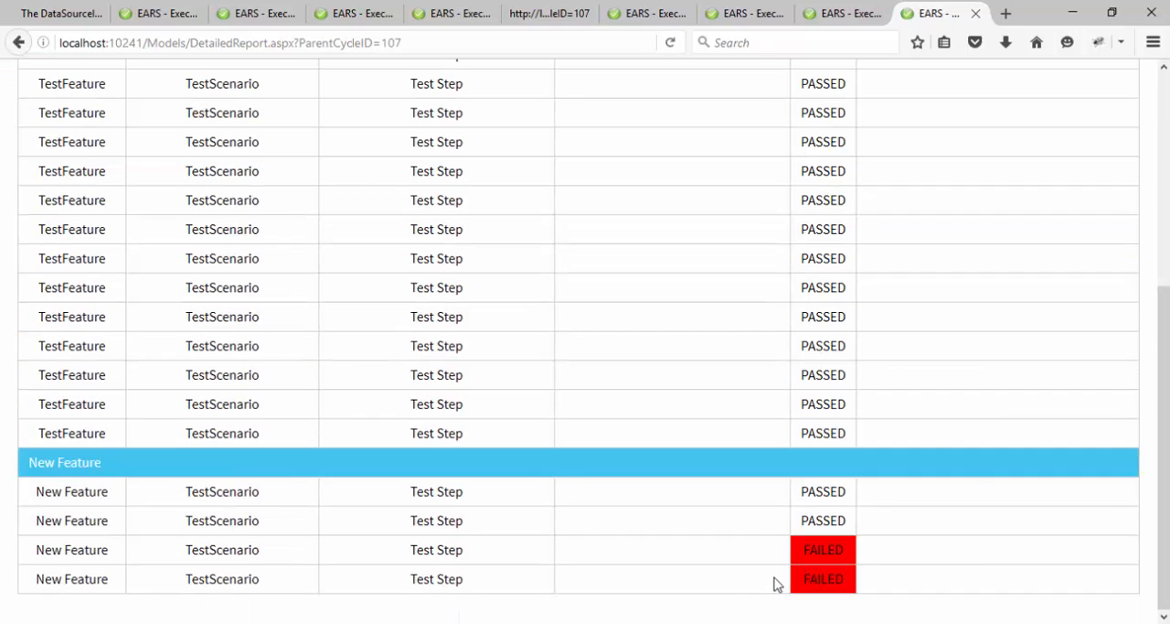
pyautogui.moveTo(776, 583)
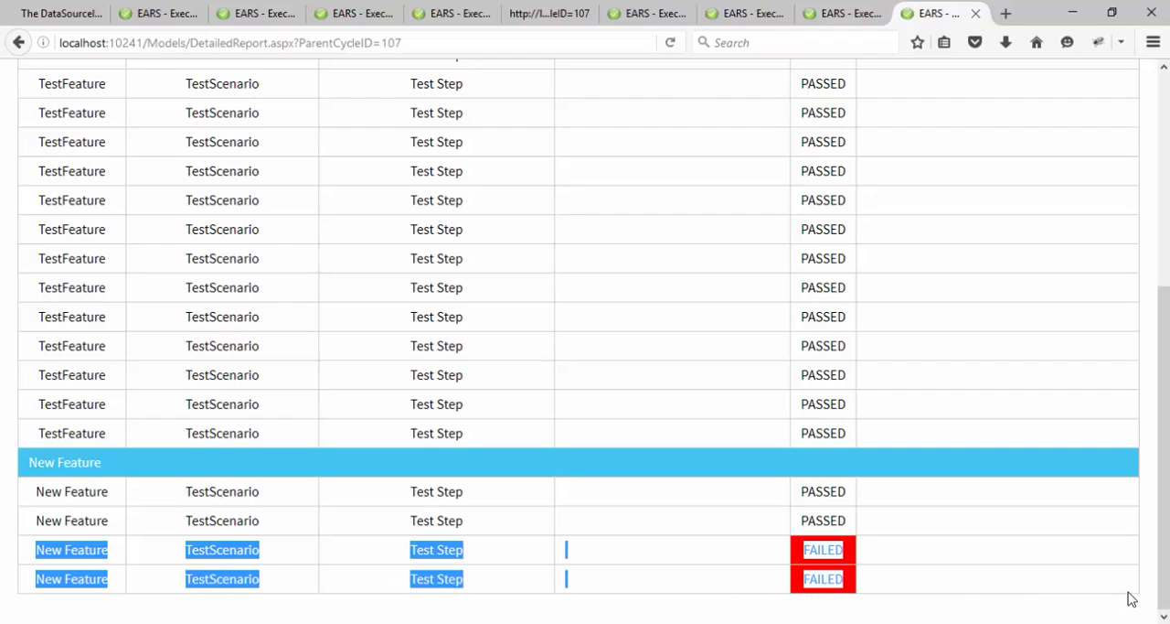
pyautogui.moveTo(1068, 518)
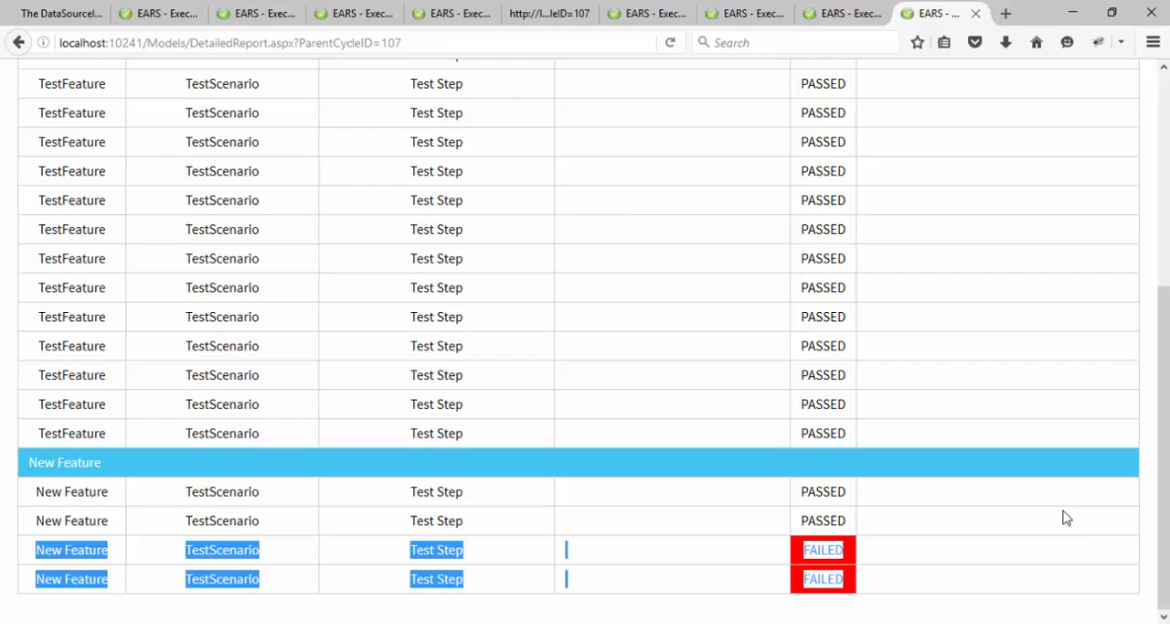
# Scroll the Cycle 107 EARS report to view both red FAILED New Feature results
pyautogui.scroll(3)
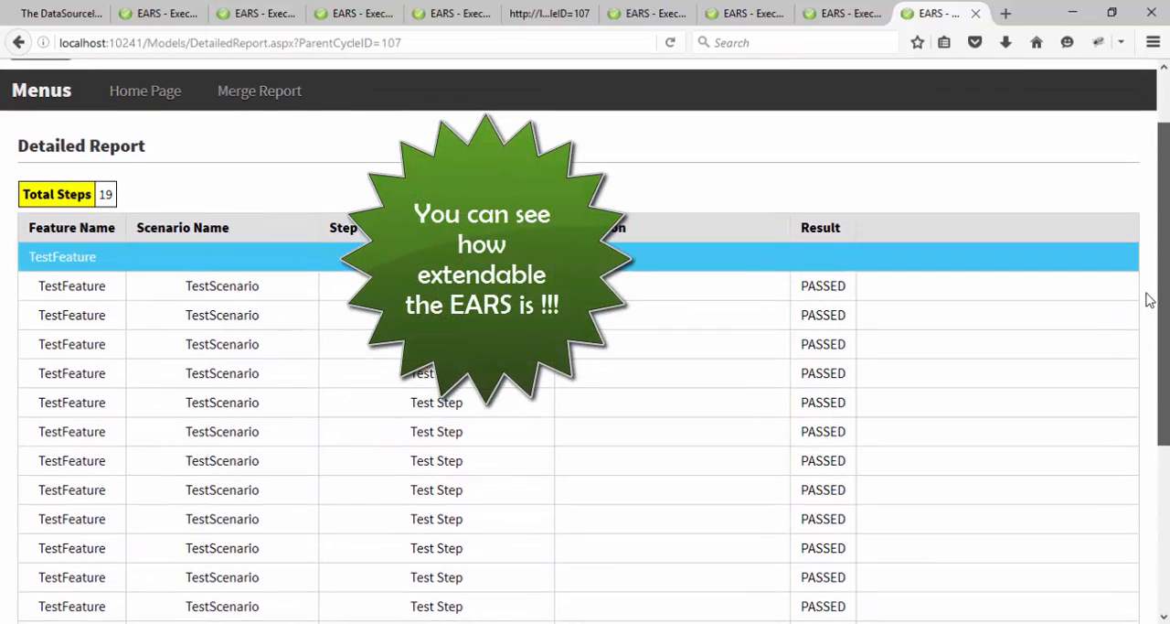
pyautogui.scroll(-3)
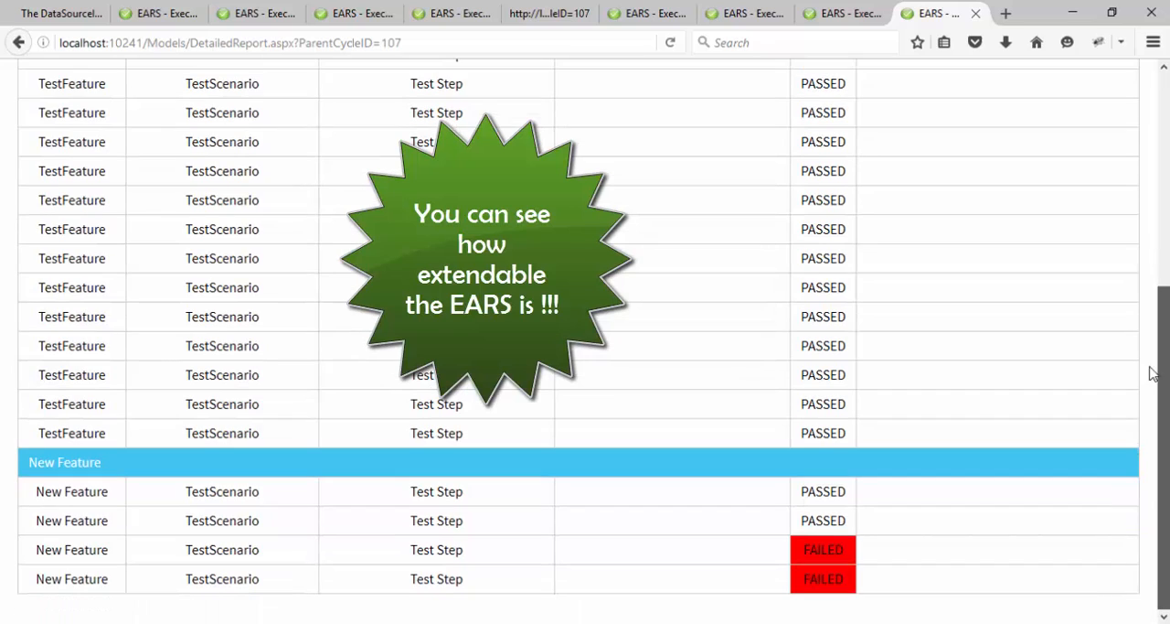